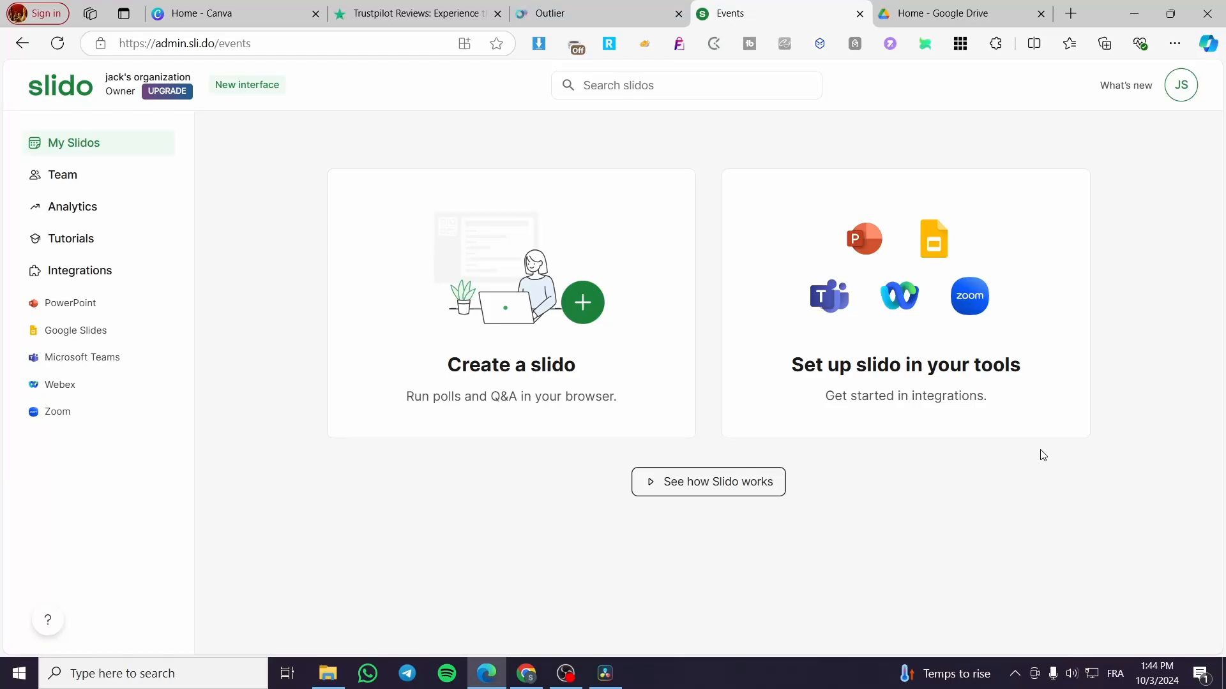
mouse_move(1080, 468)
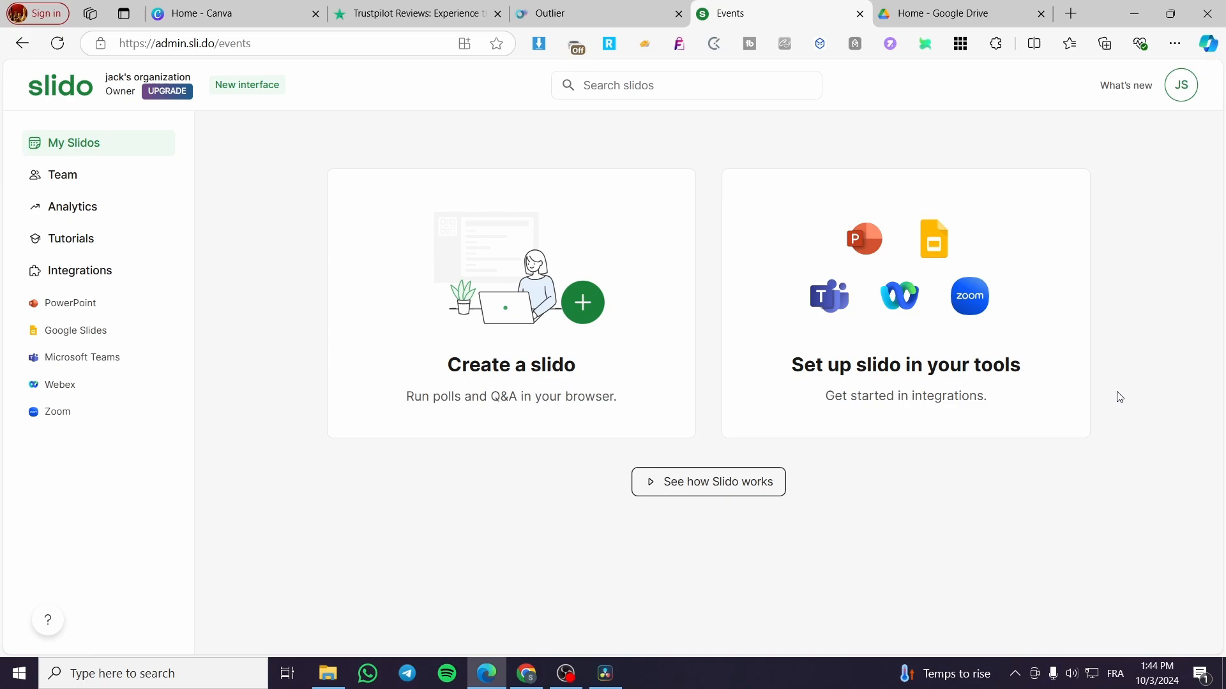
mouse_move(507, 323)
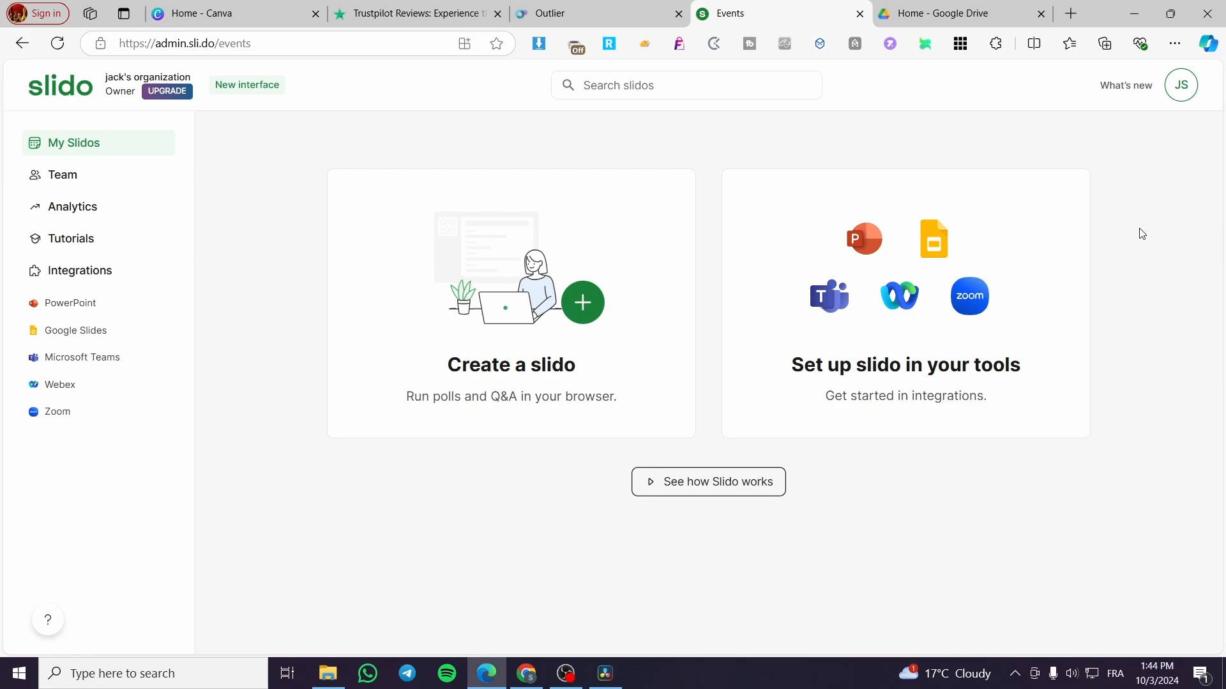
mouse_move(1112, 228)
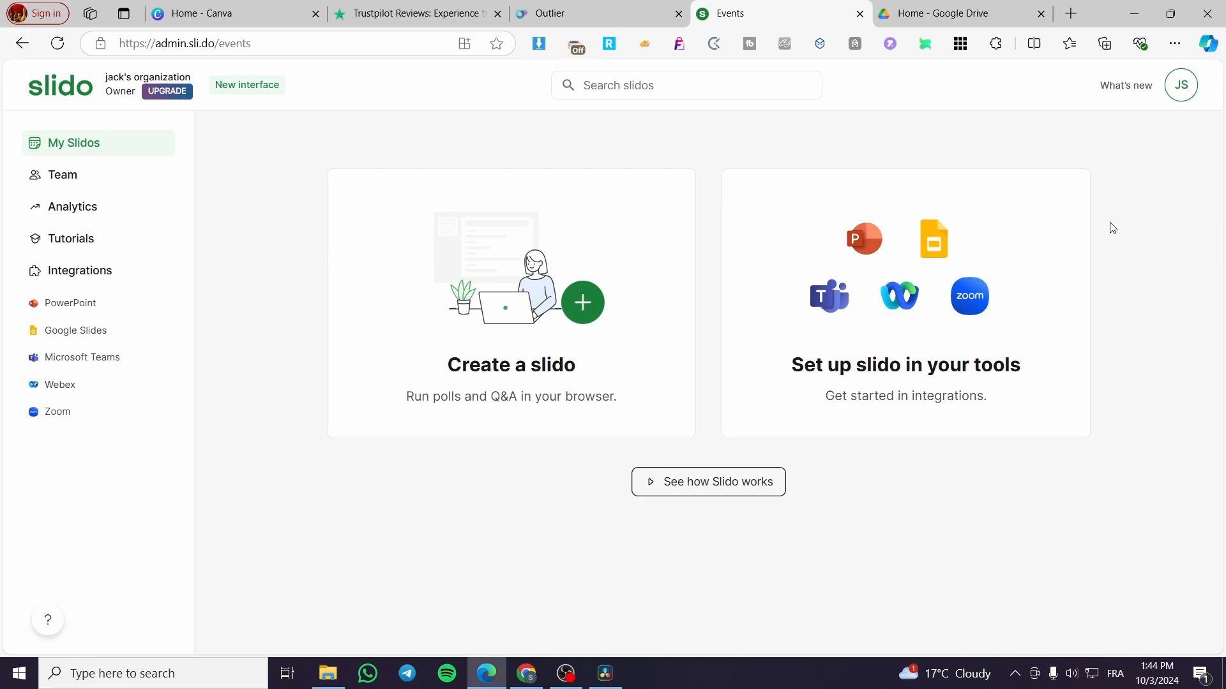
mouse_move(1127, 458)
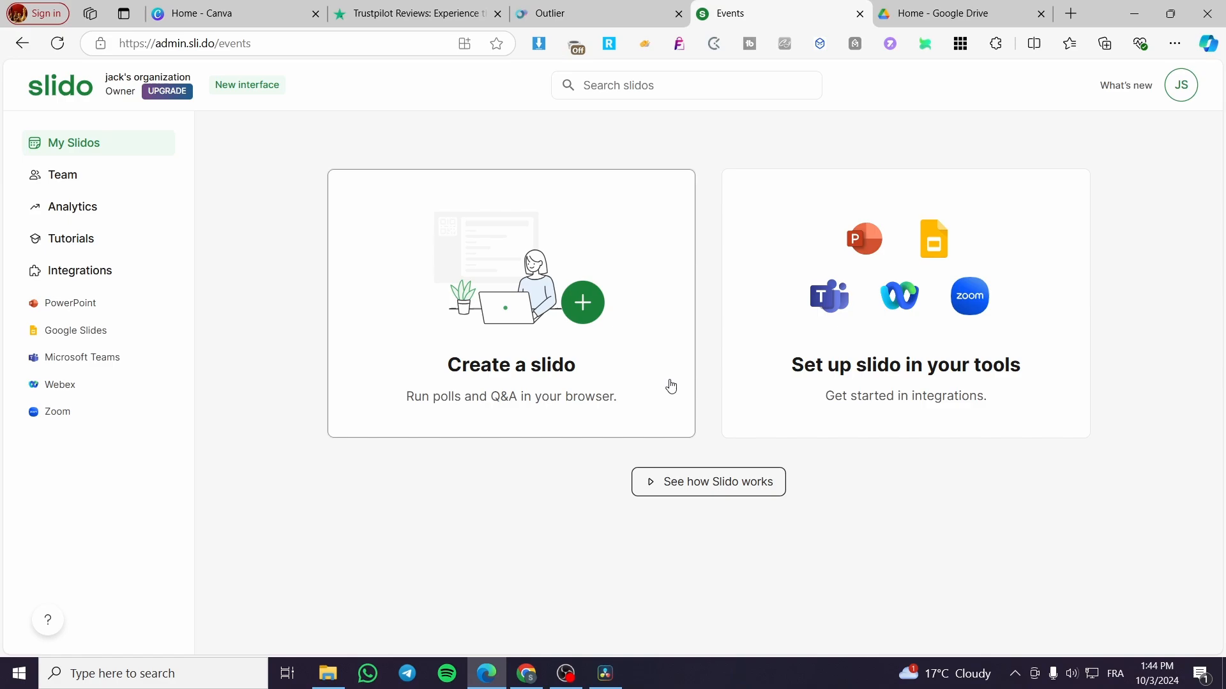
mouse_move(280, 305)
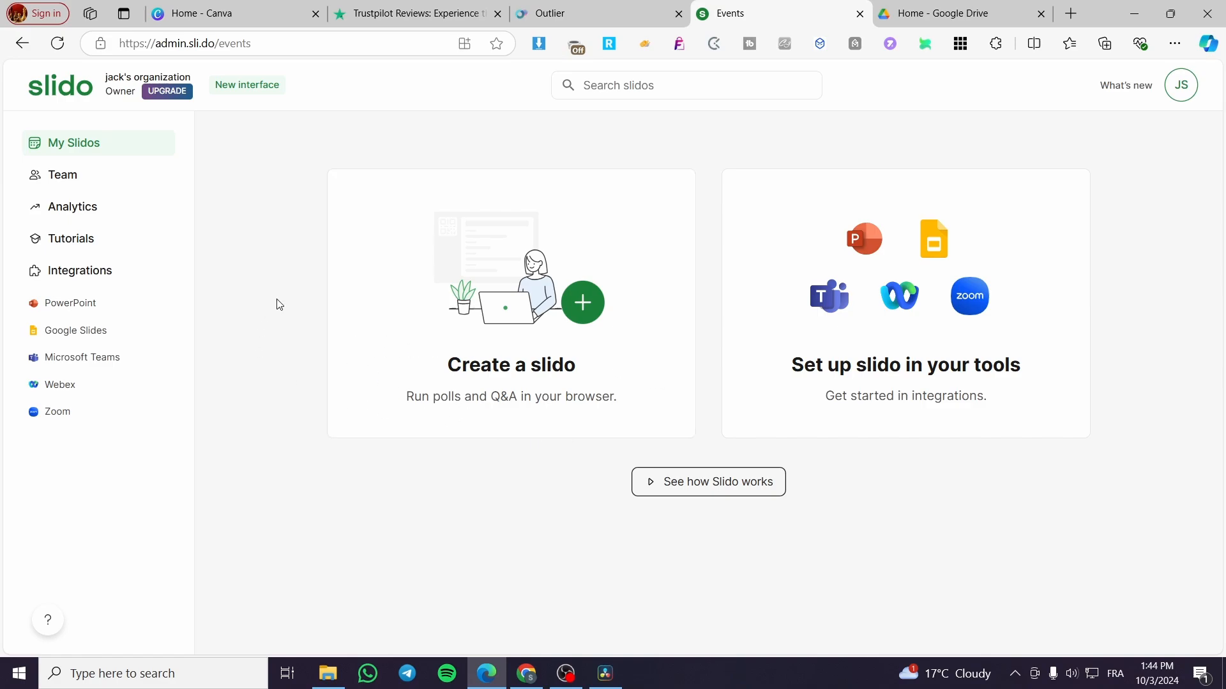
mouse_move(221, 159)
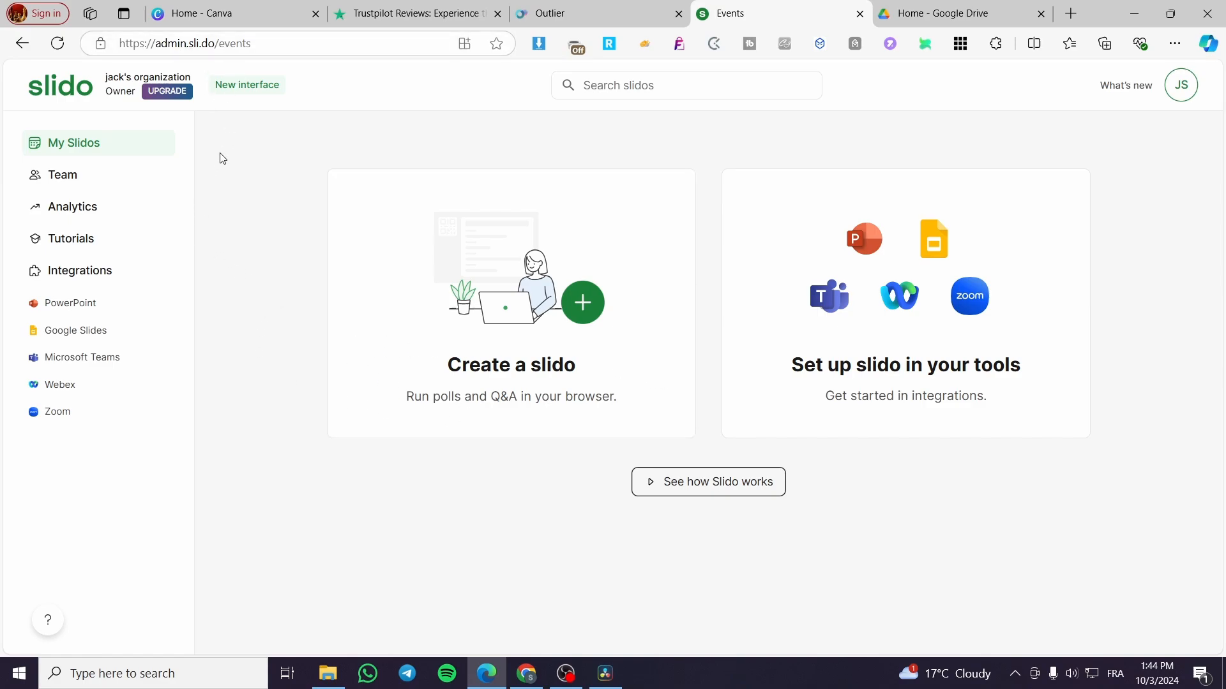
mouse_move(211, 128)
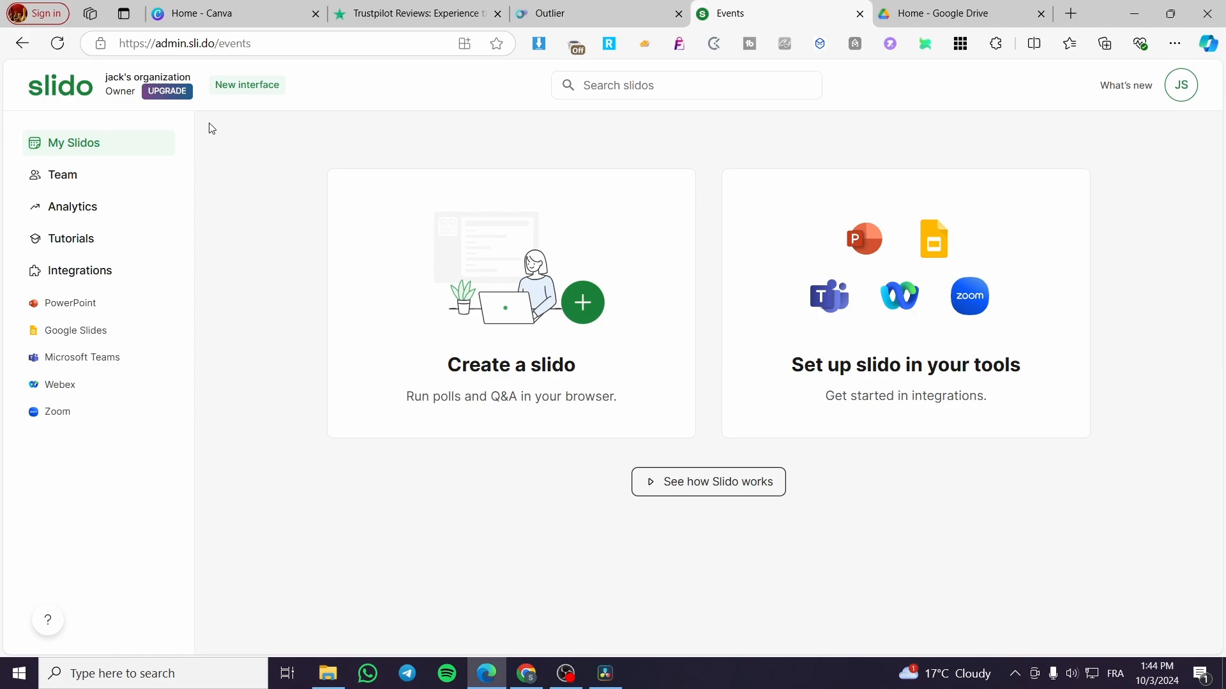
mouse_move(235, 137)
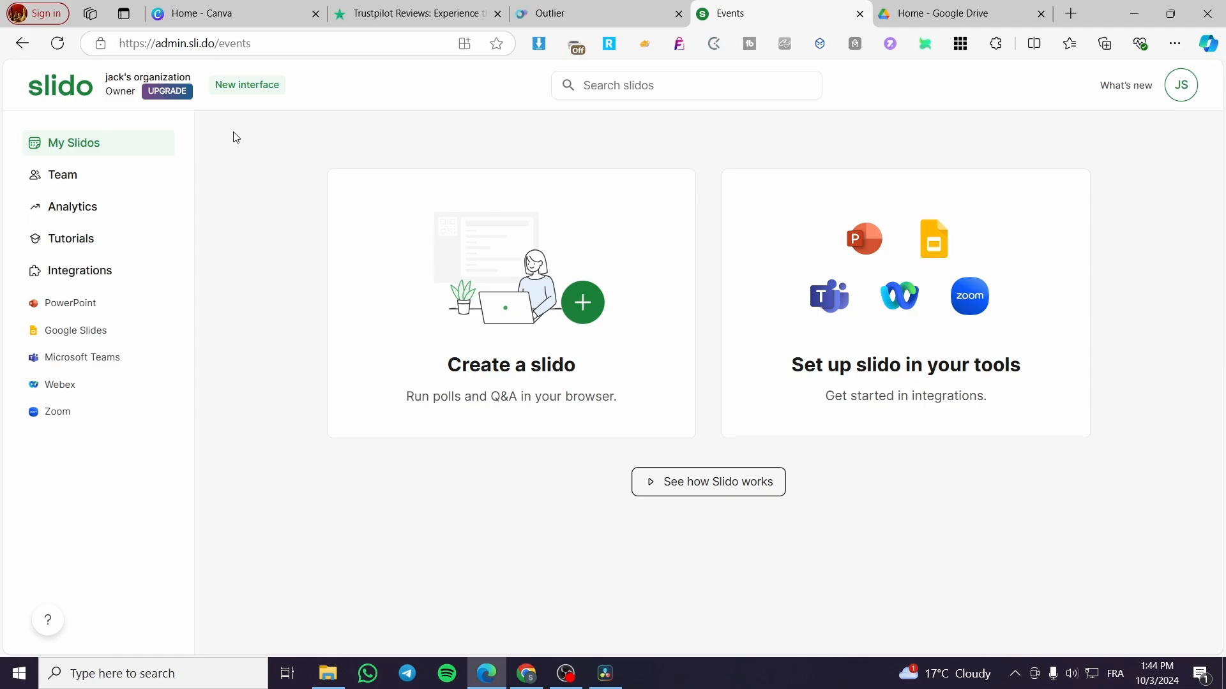
mouse_move(1107, 124)
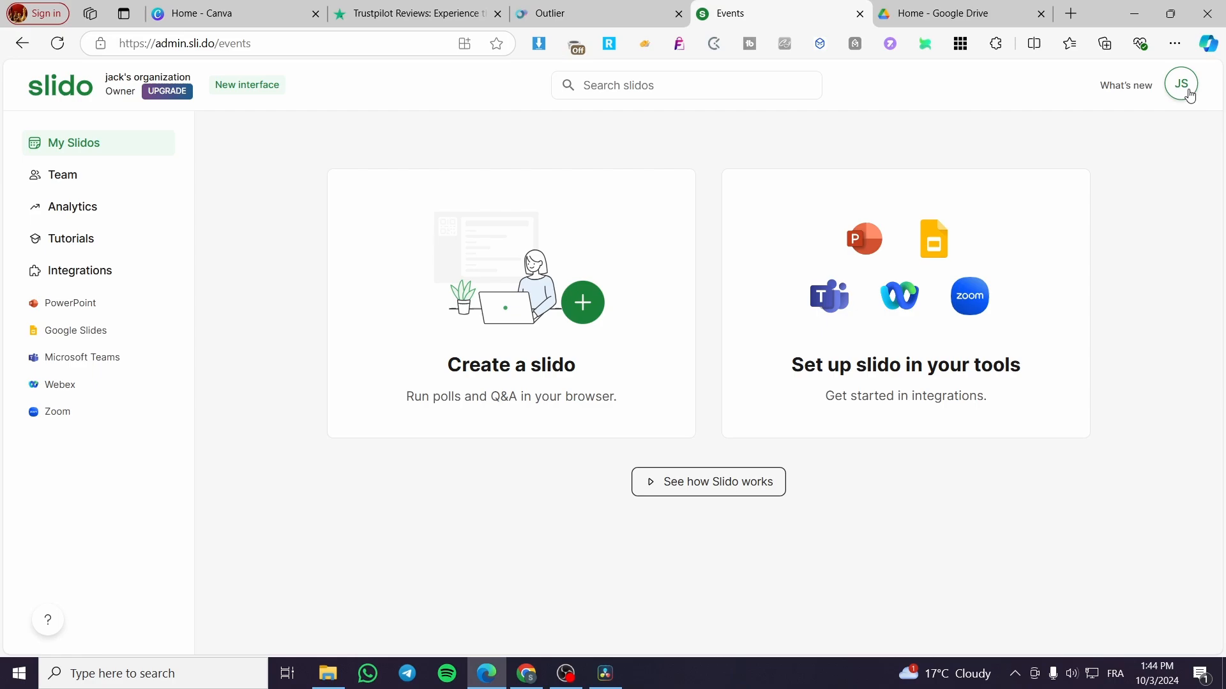
mouse_move(412, 235)
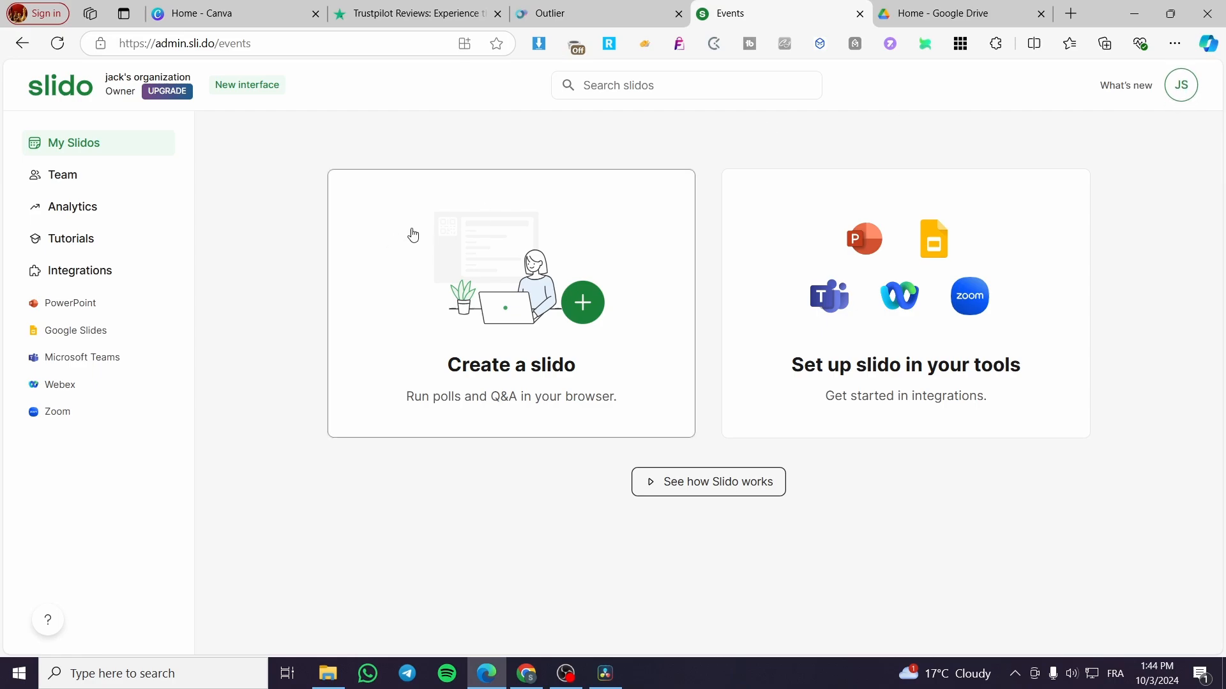
mouse_move(749, 255)
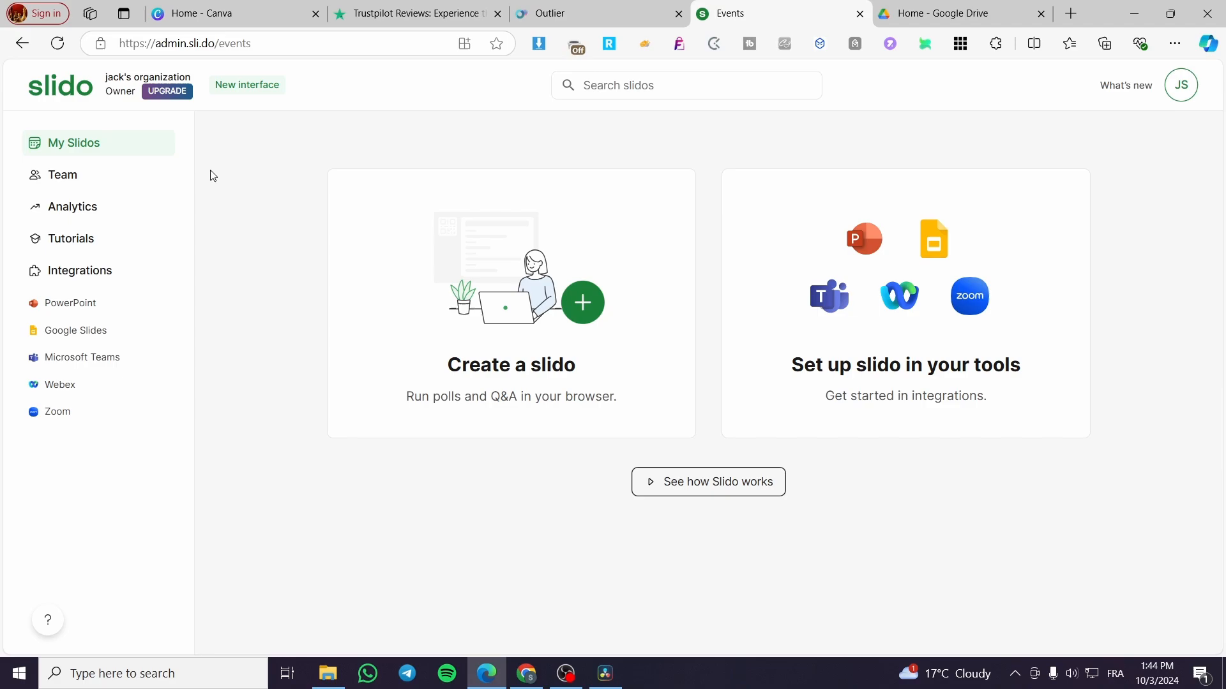
mouse_move(79, 271)
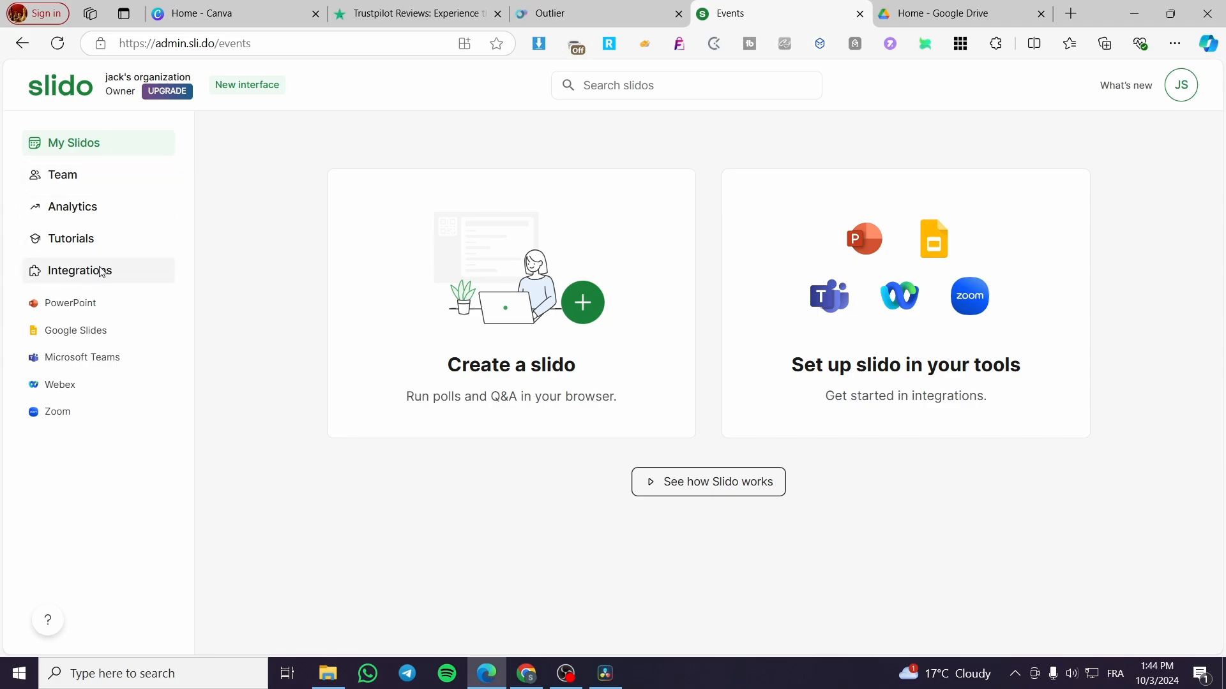
Step: Browse Slido's Integrations page down to the Webex, Microsoft Teams and Zoom voting cards
left_click(79, 271)
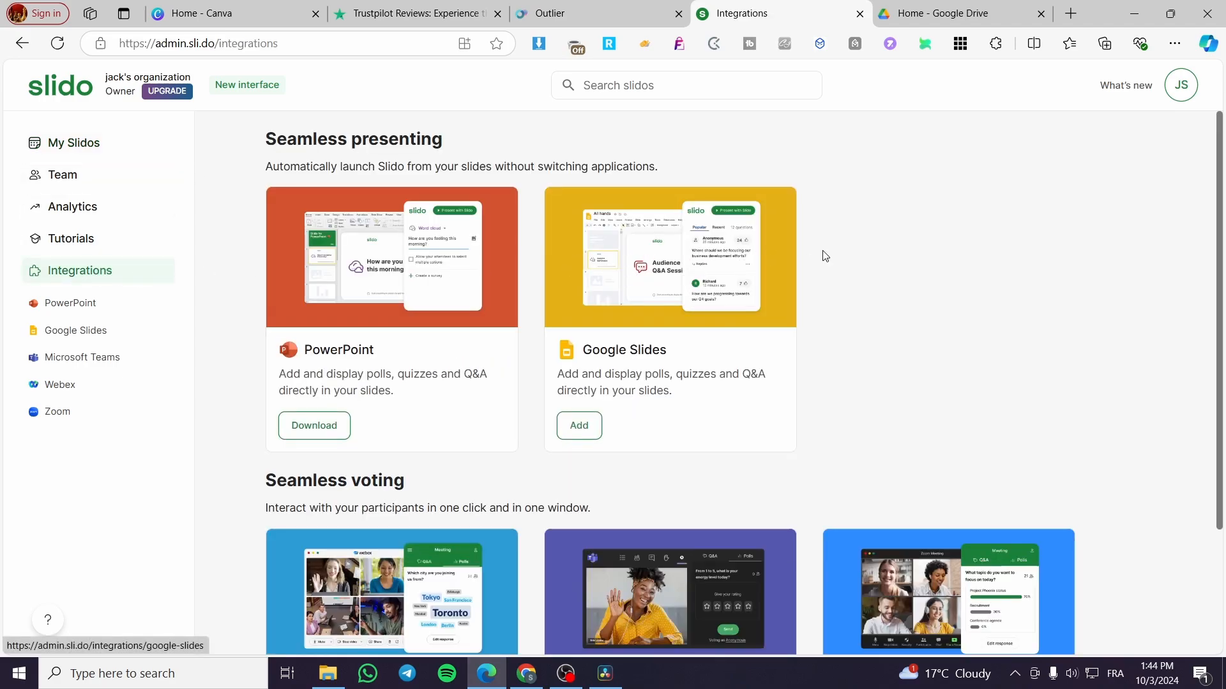
scroll("down", 3)
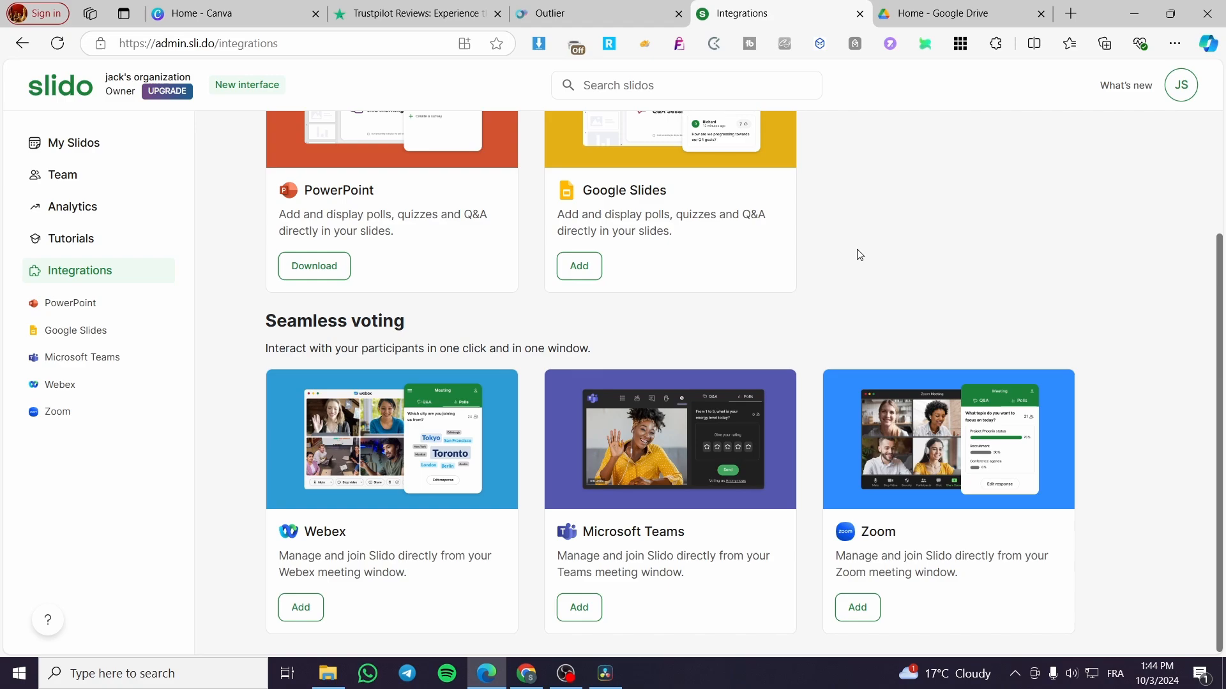
scroll("down", 3)
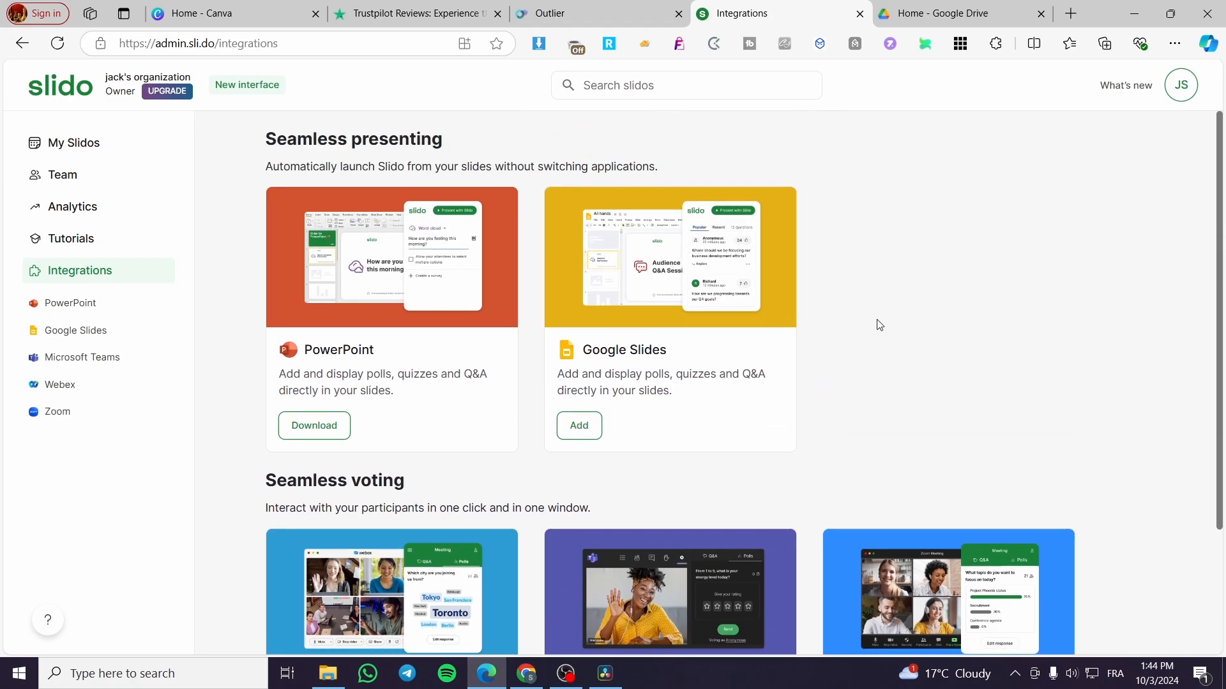
scroll("down", 3)
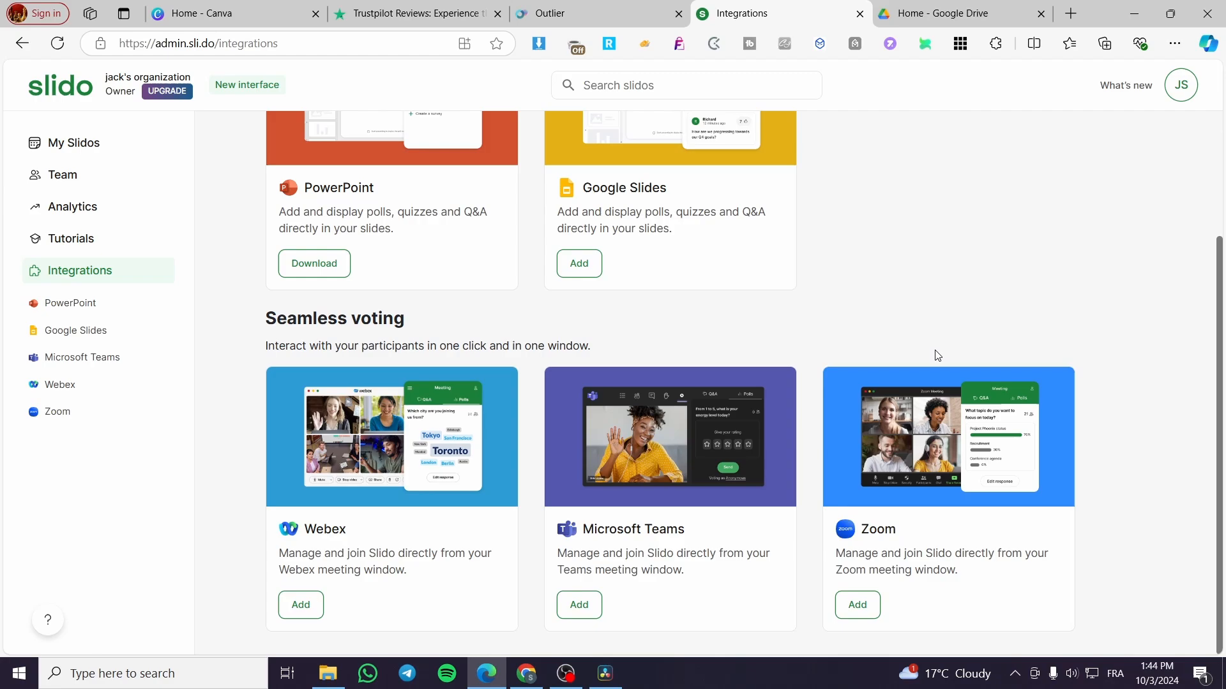
mouse_move(173, 139)
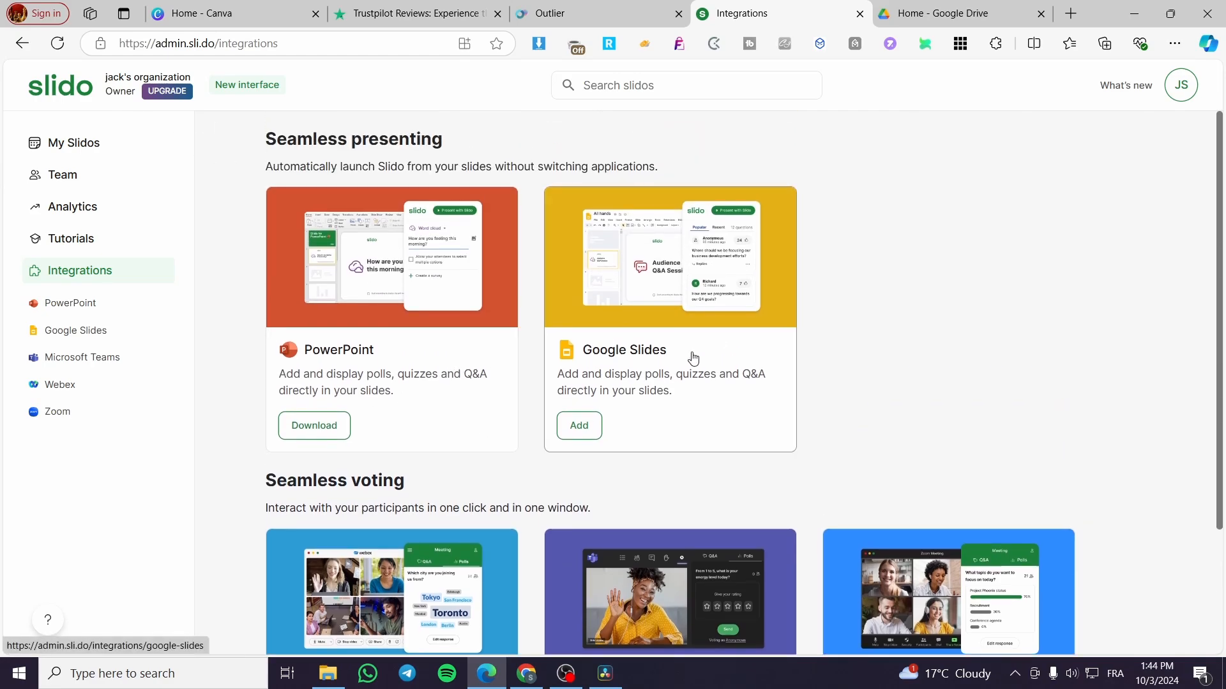
scroll("down", 3)
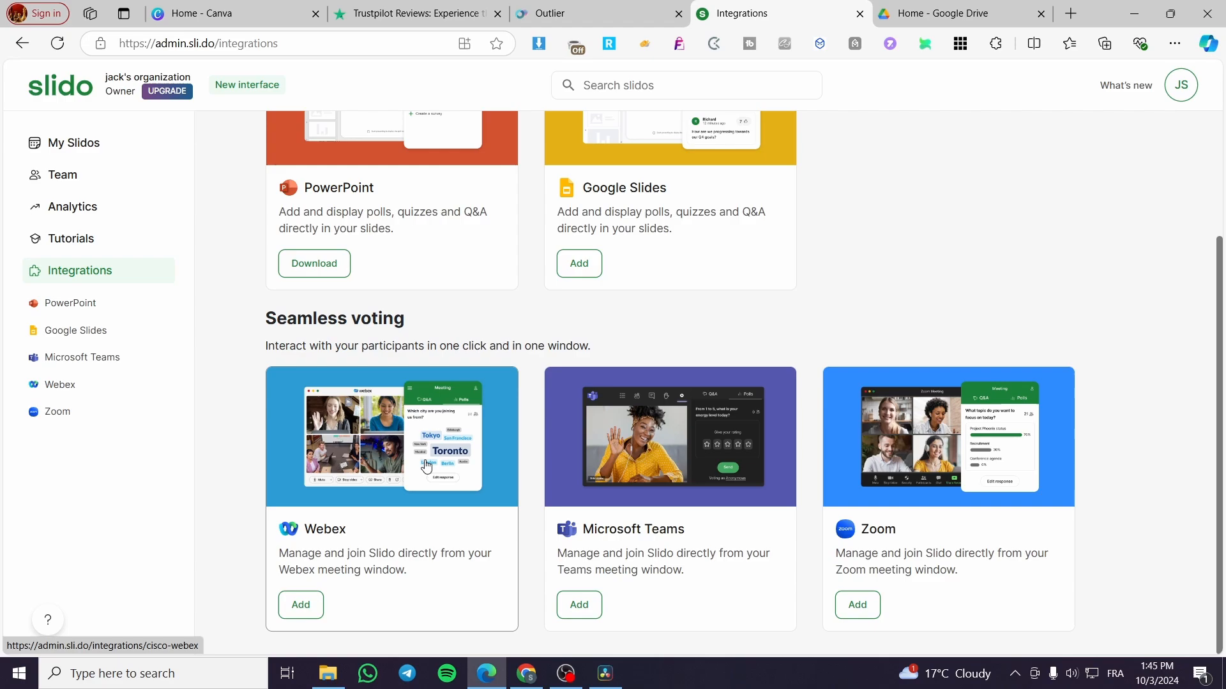
mouse_move(663, 466)
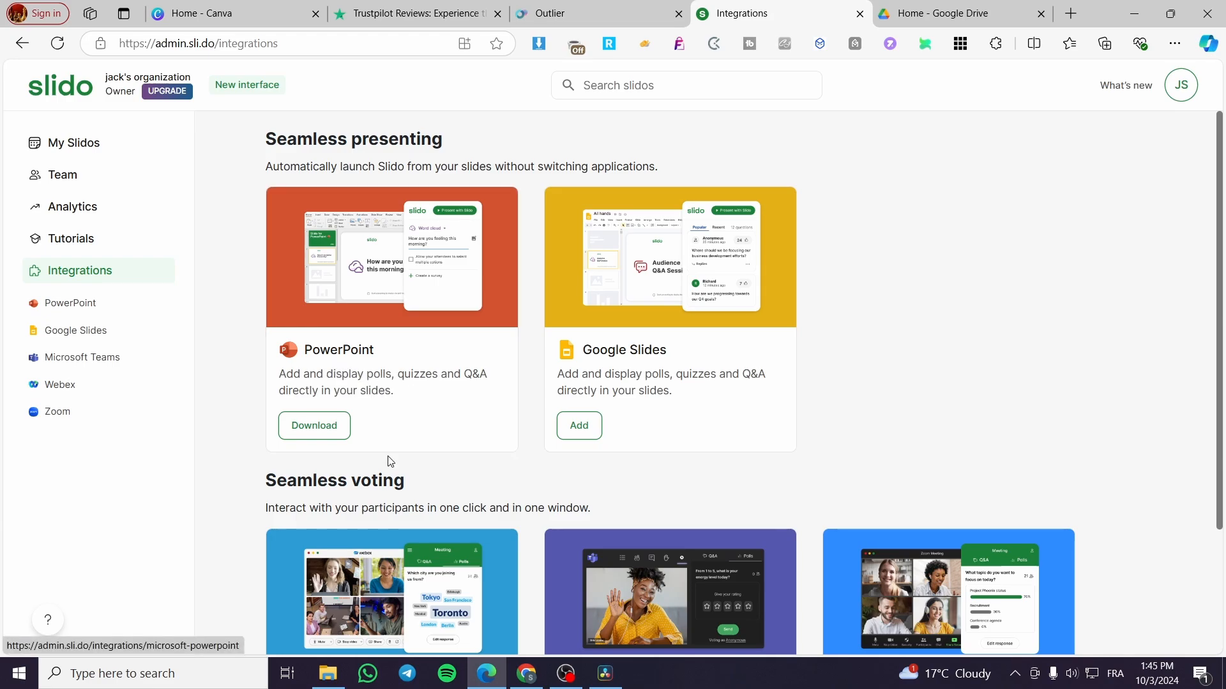
Step: Download the Slido for PowerPoint installer (SlidoSetup_v1.13.0.5724.exe)
left_click(315, 425)
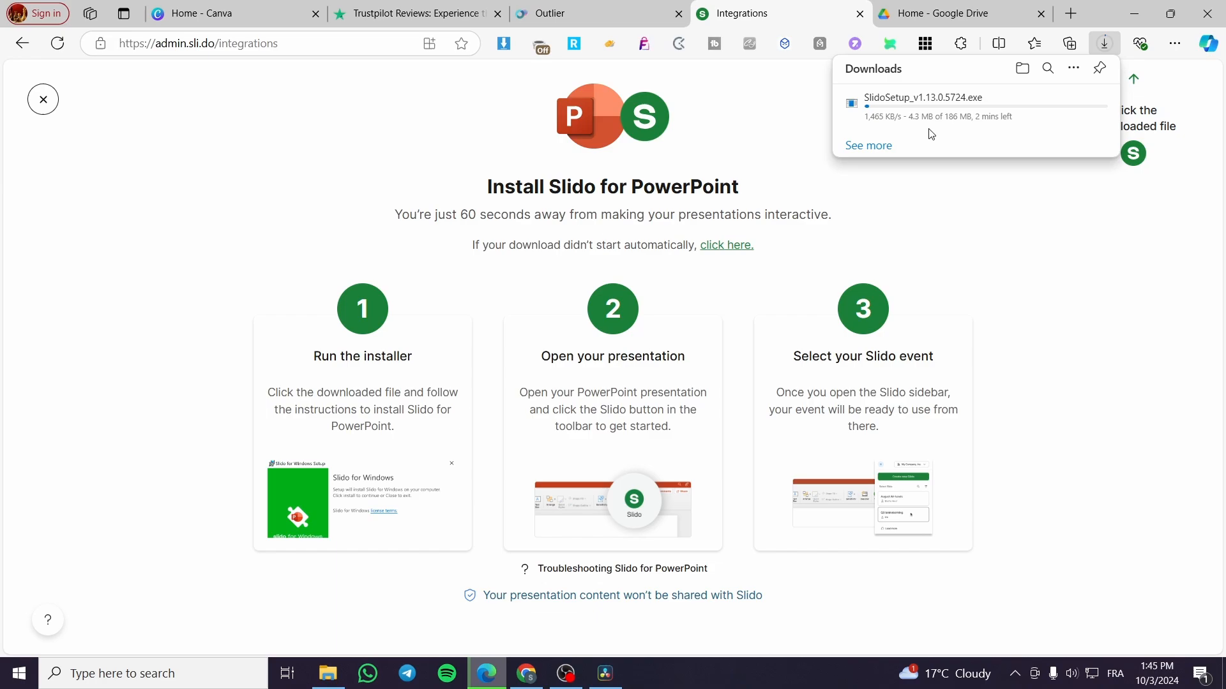
mouse_move(946, 133)
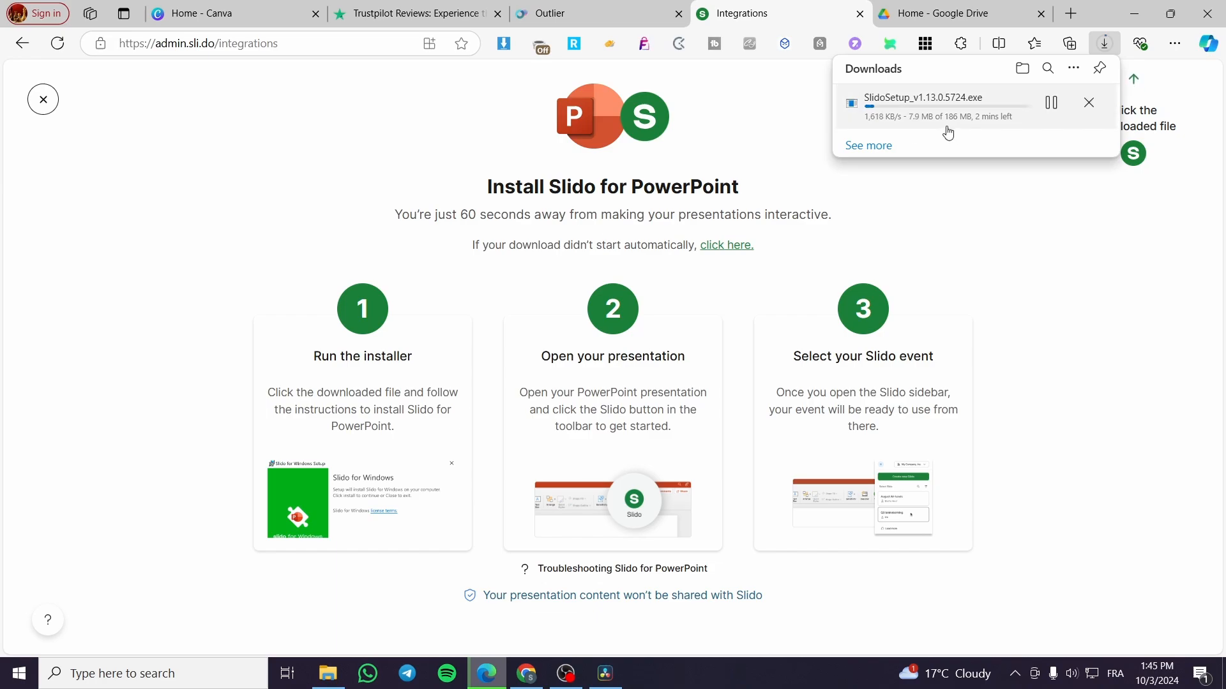
mouse_move(981, 130)
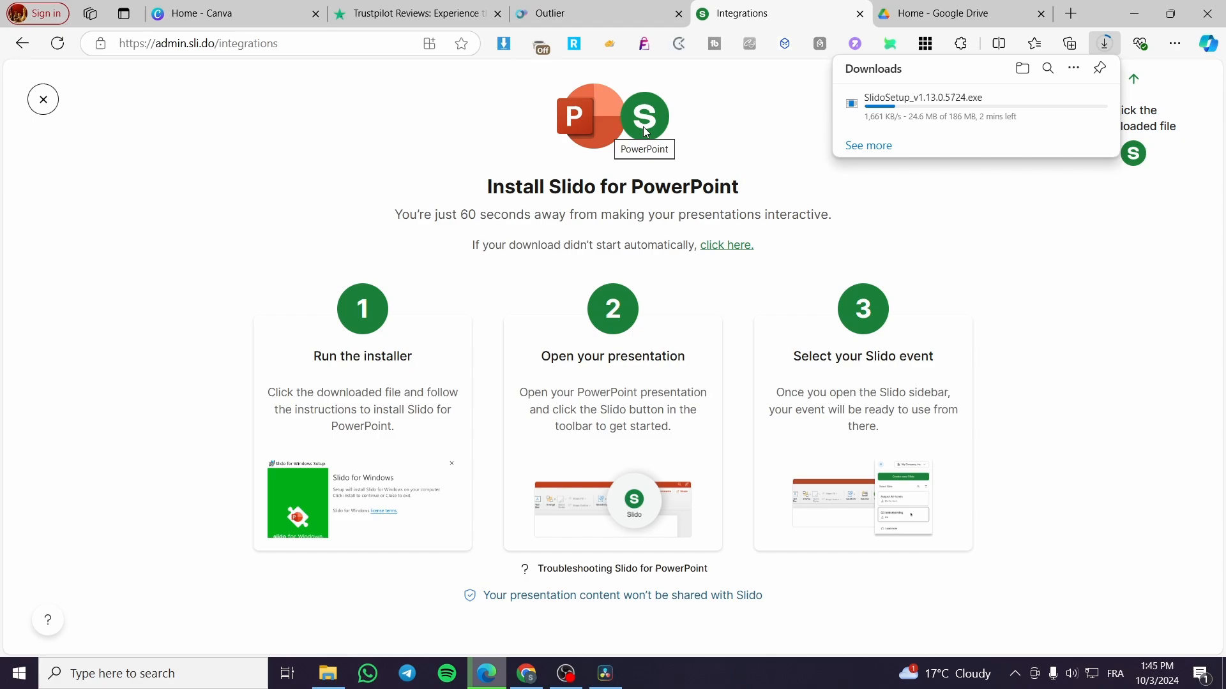
mouse_move(568, 271)
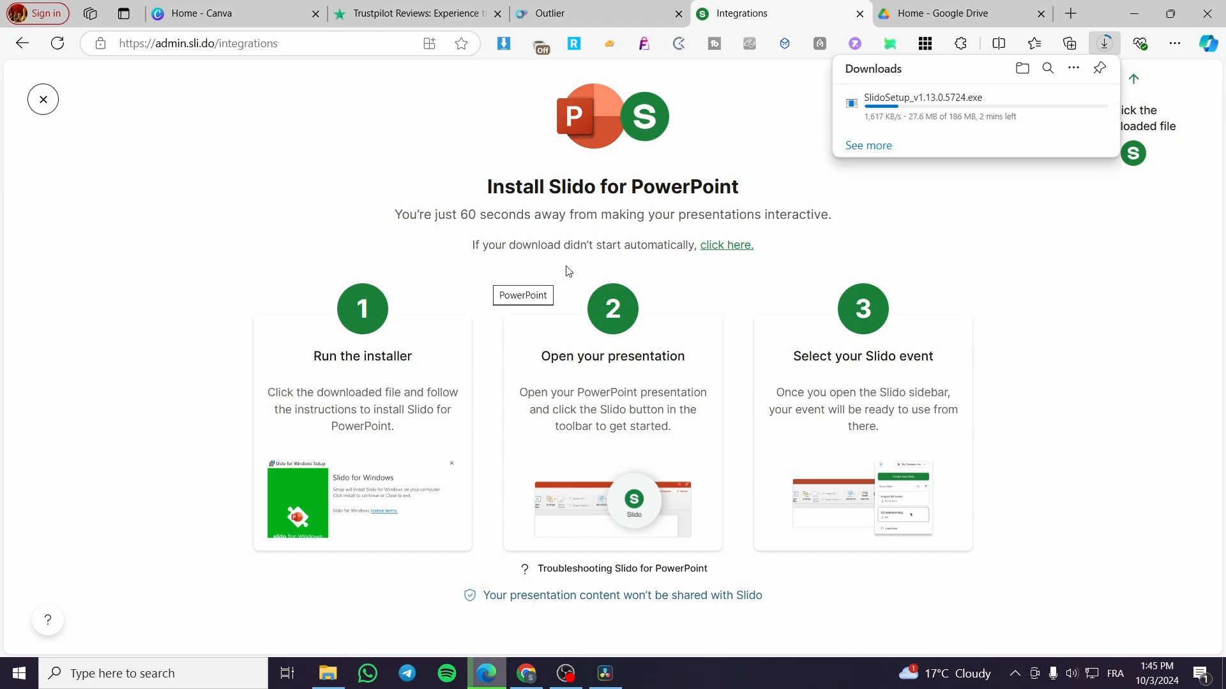
mouse_move(310, 280)
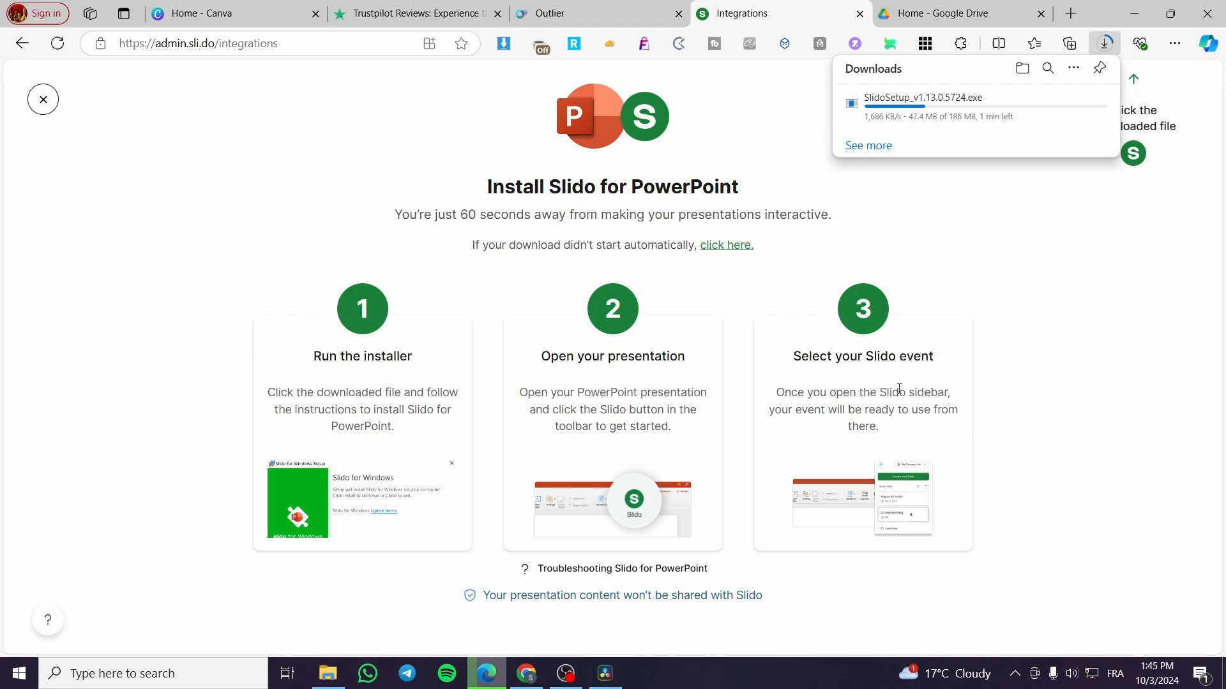
mouse_move(852, 423)
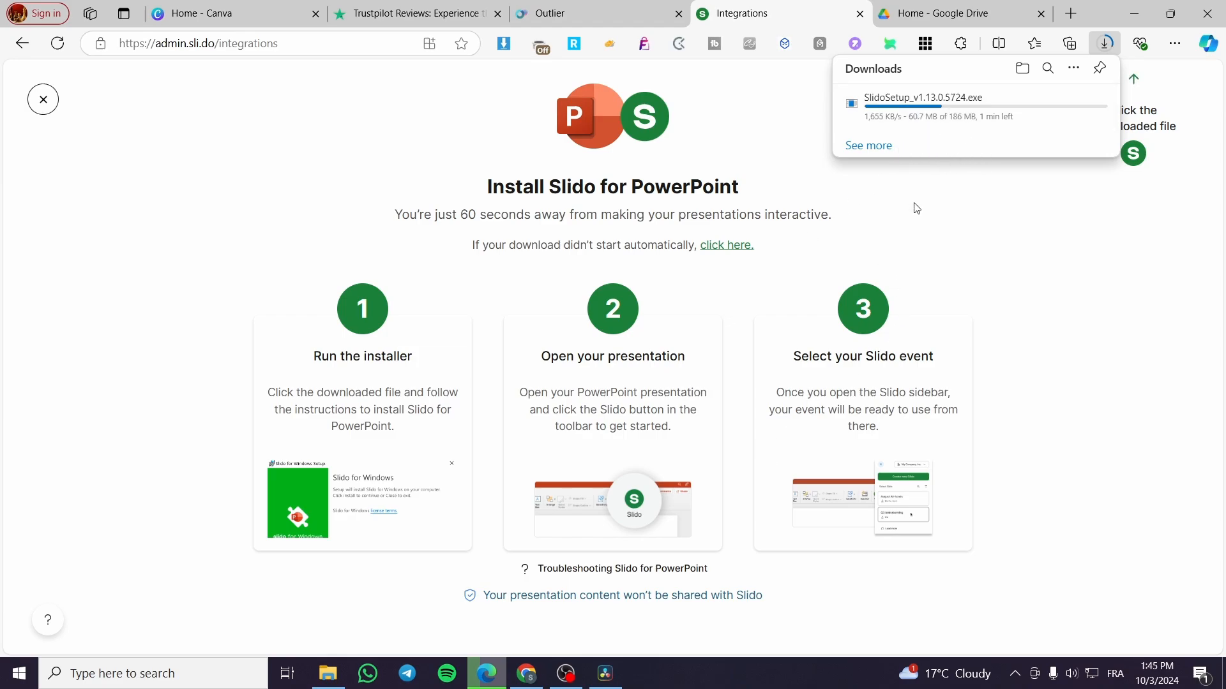
mouse_move(833, 264)
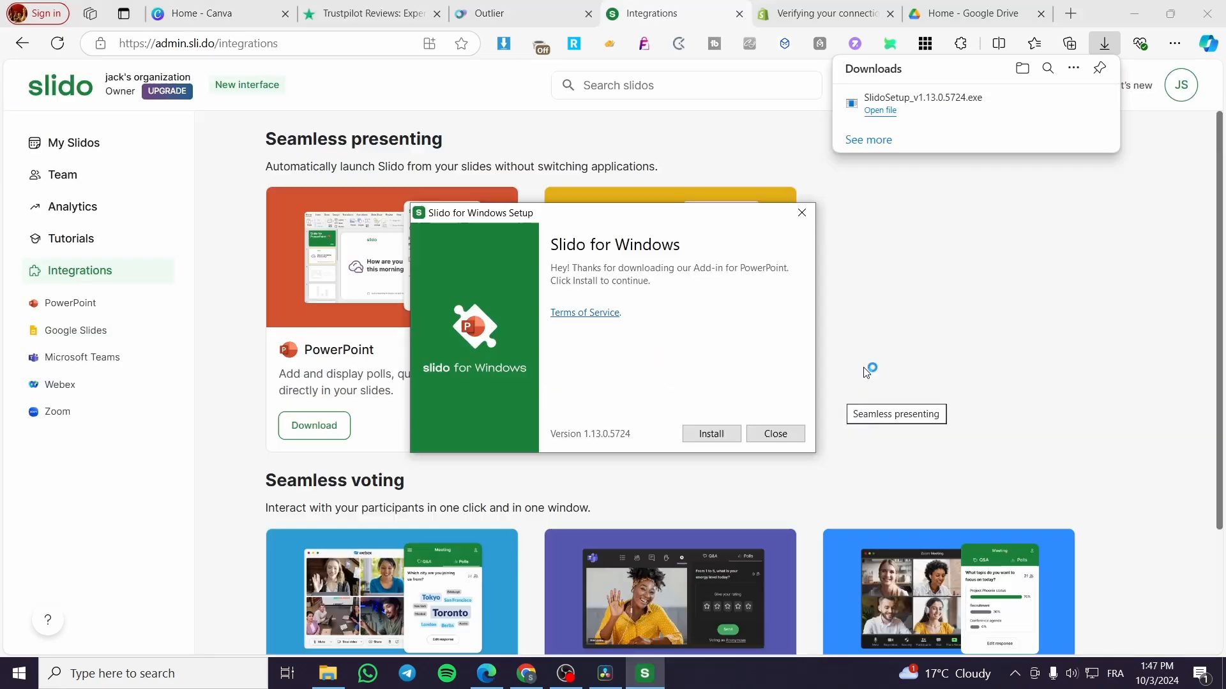
mouse_move(626, 486)
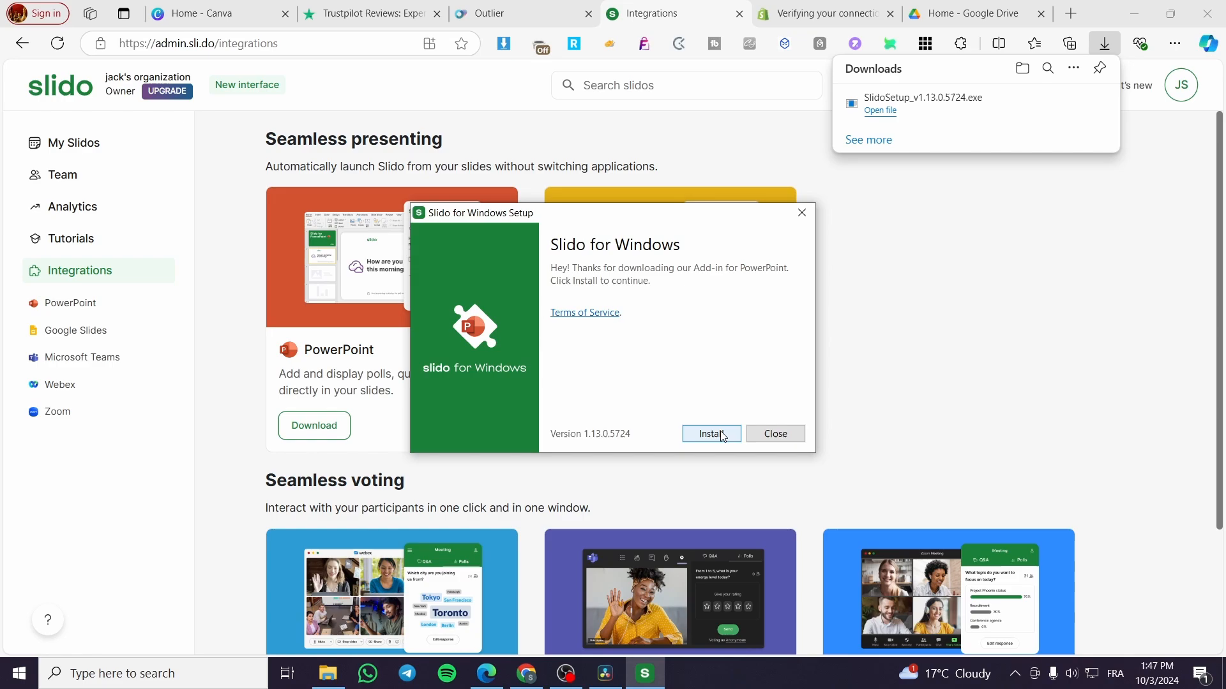
Step: Install the Slido add-in, retrying after the disk space error, and close the finished setup
left_click(710, 434)
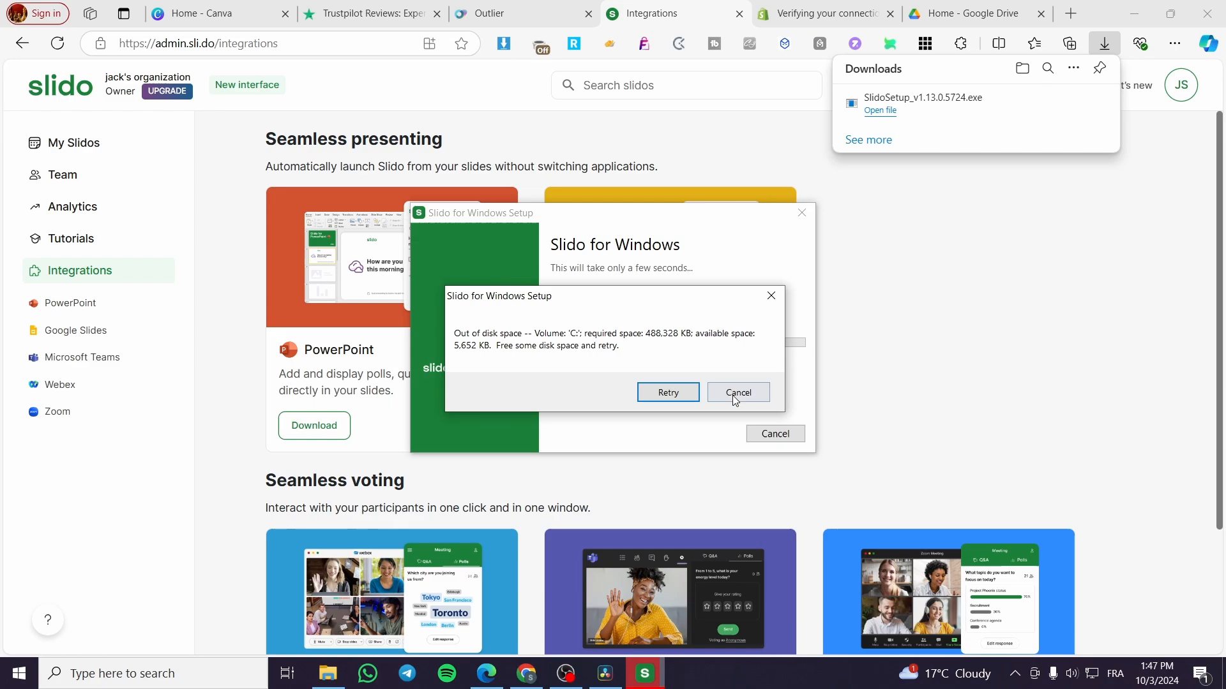
left_click(737, 392)
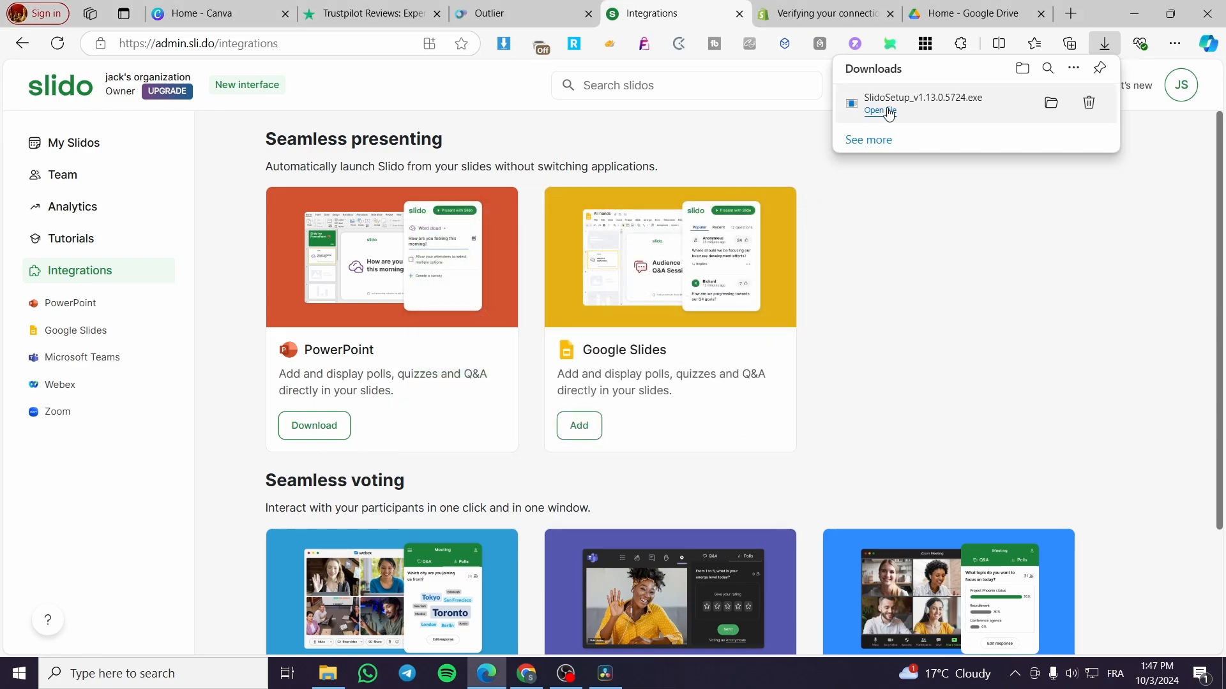
left_click(880, 110)
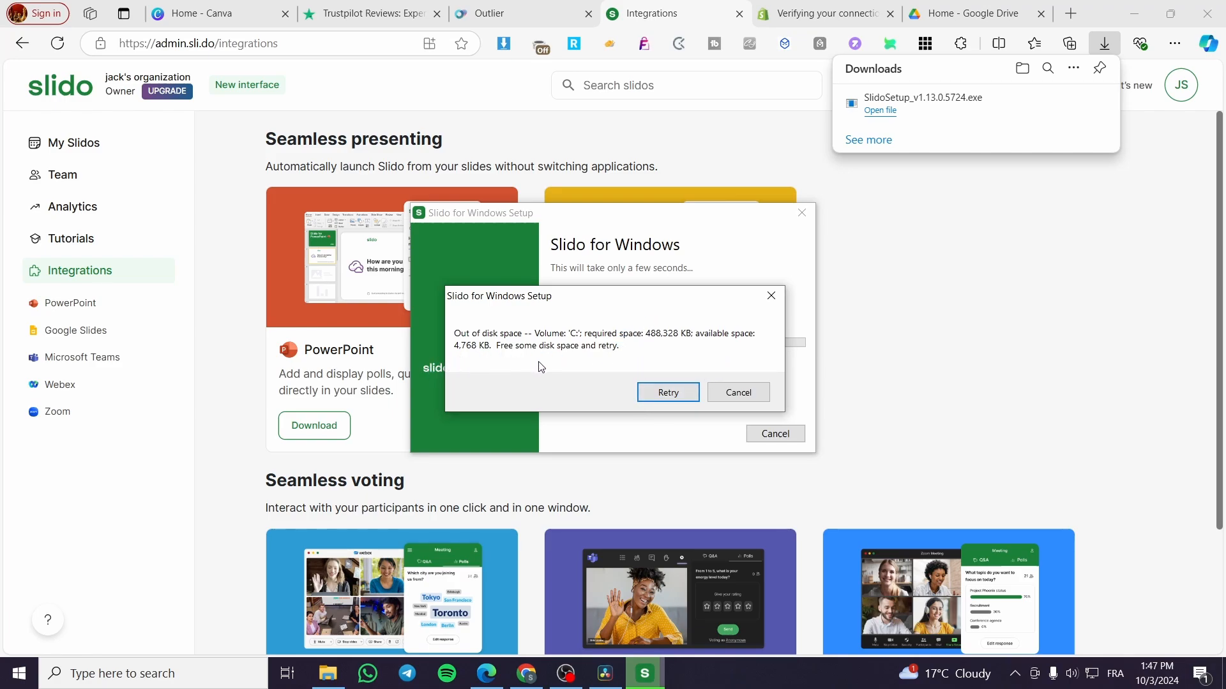
left_click(667, 392)
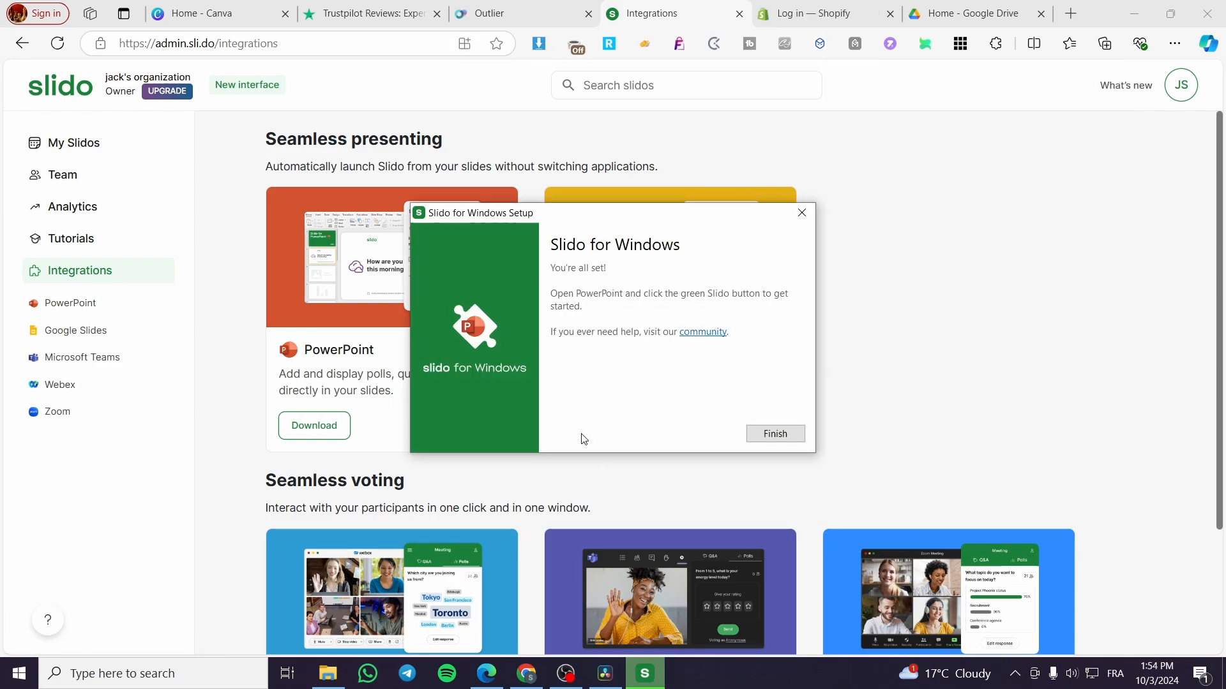
mouse_move(585, 304)
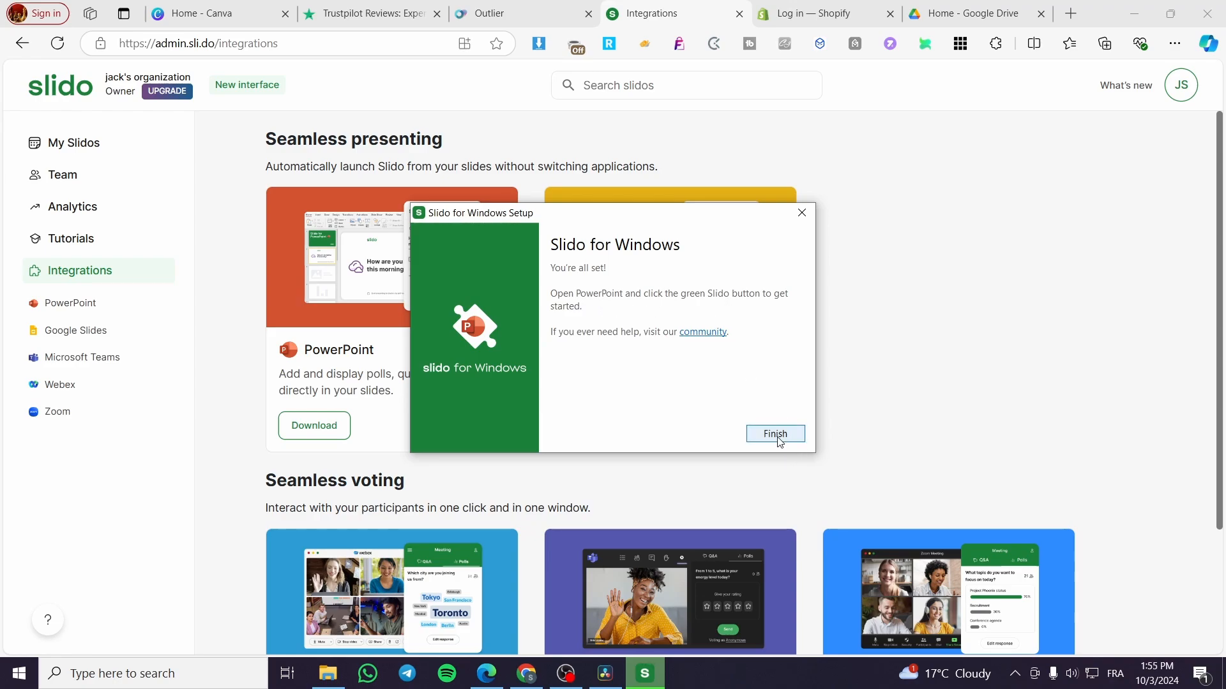
left_click(774, 434)
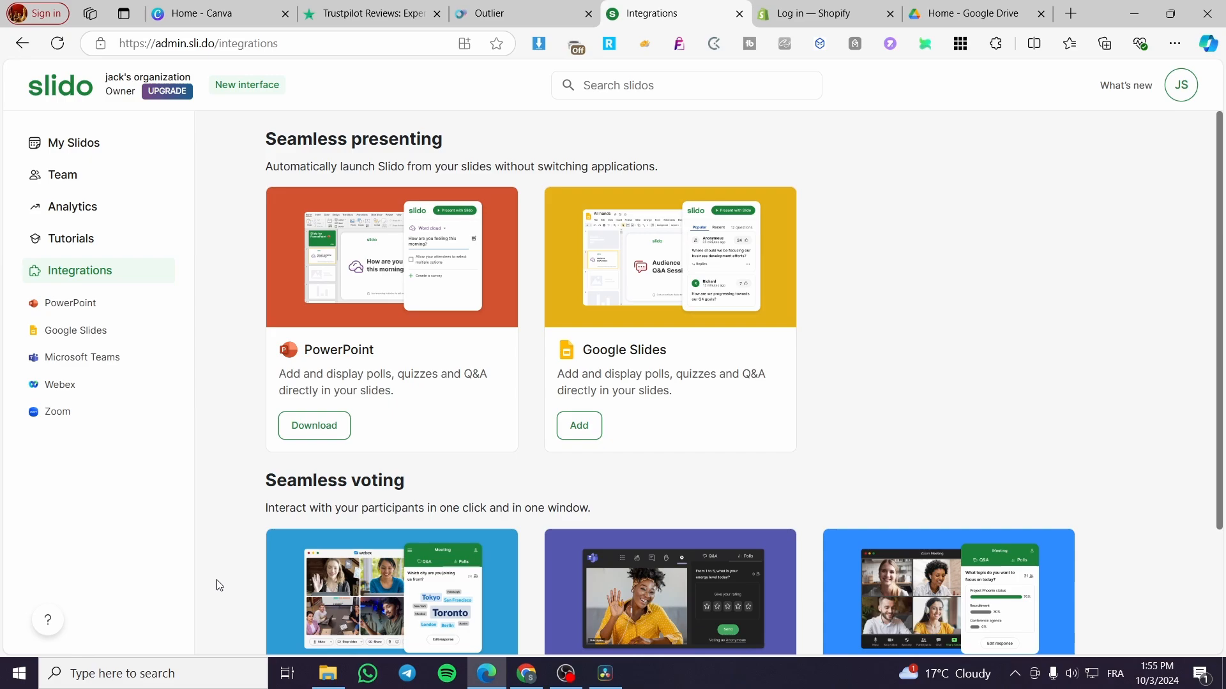
left_click(148, 673)
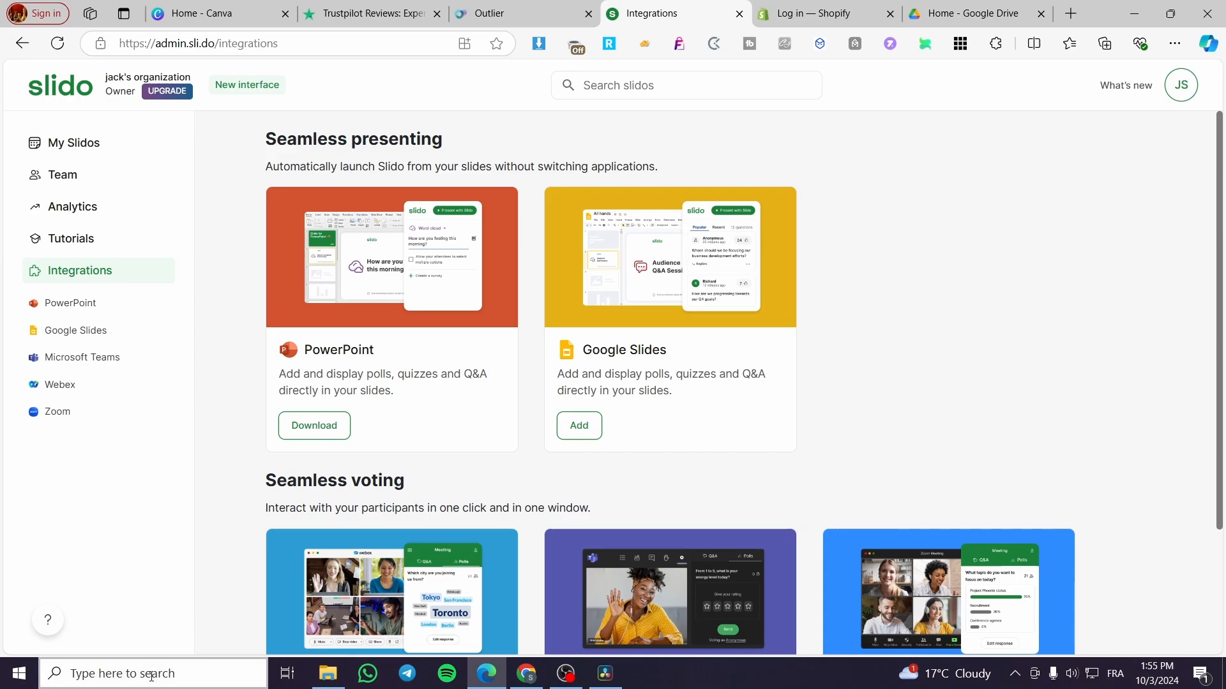
Step: Launch PowerPoint from Windows search by searching 'powerPoint'
left_click(17, 673)
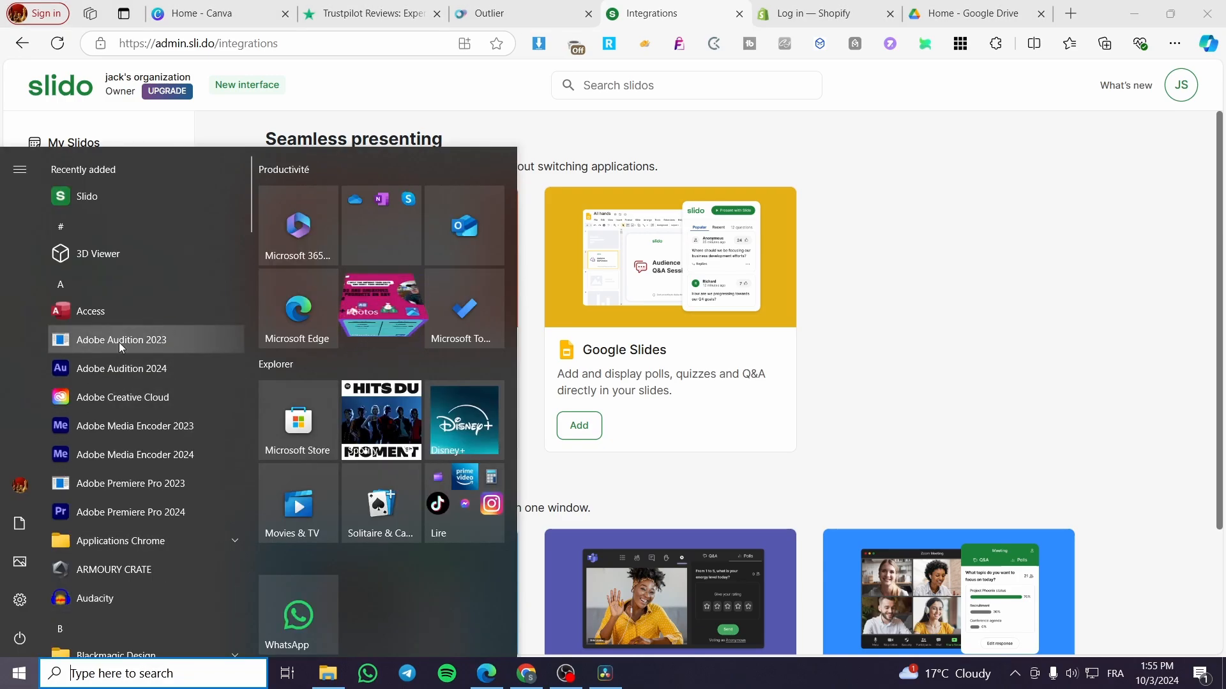
mouse_move(131, 317)
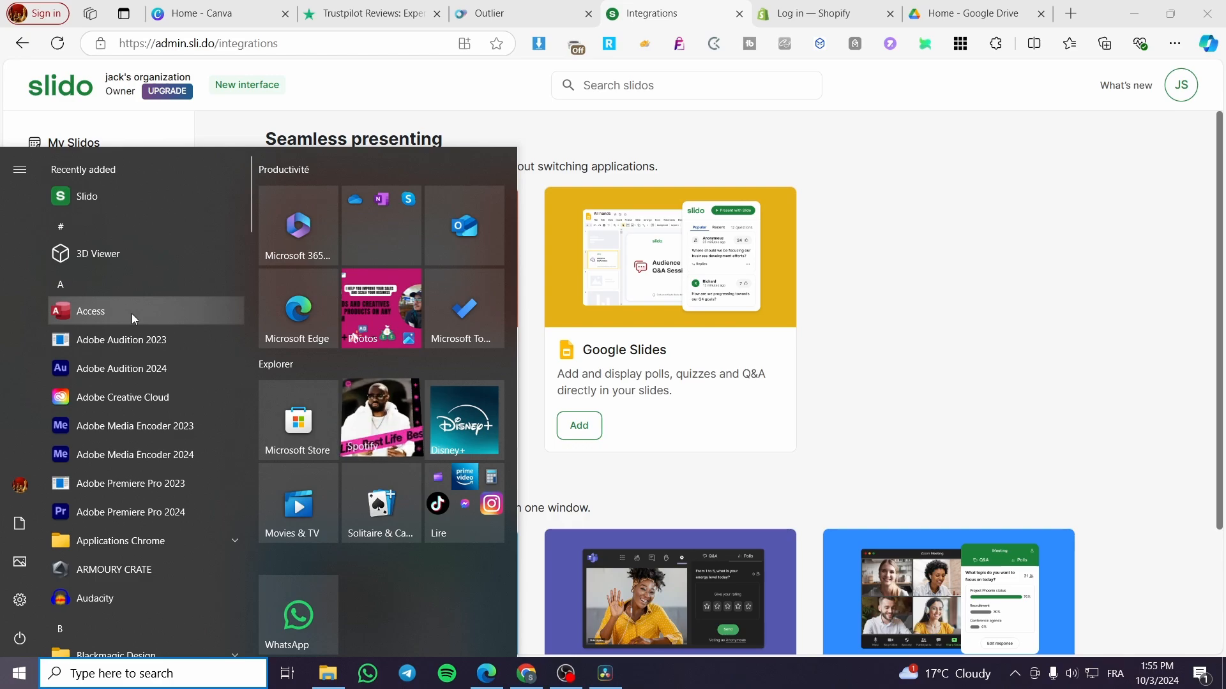
type("powerPoint")
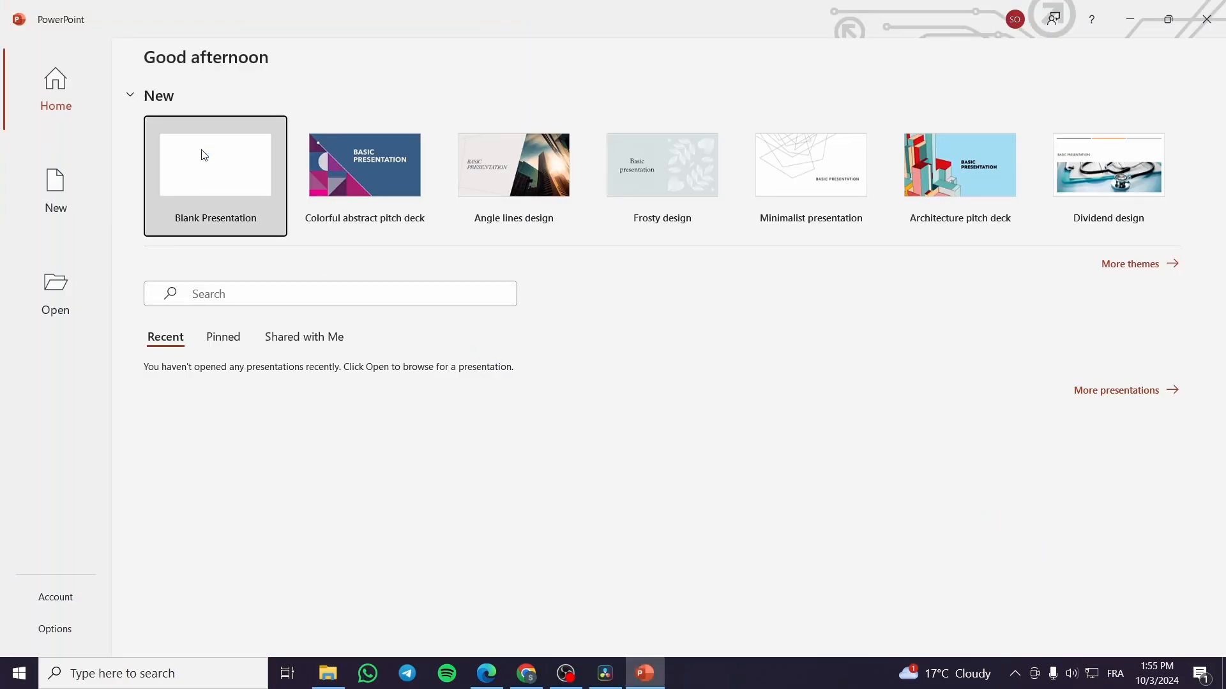
Step: Create a blank presentation and bring up the Slido add-in sidebar
left_click(214, 165)
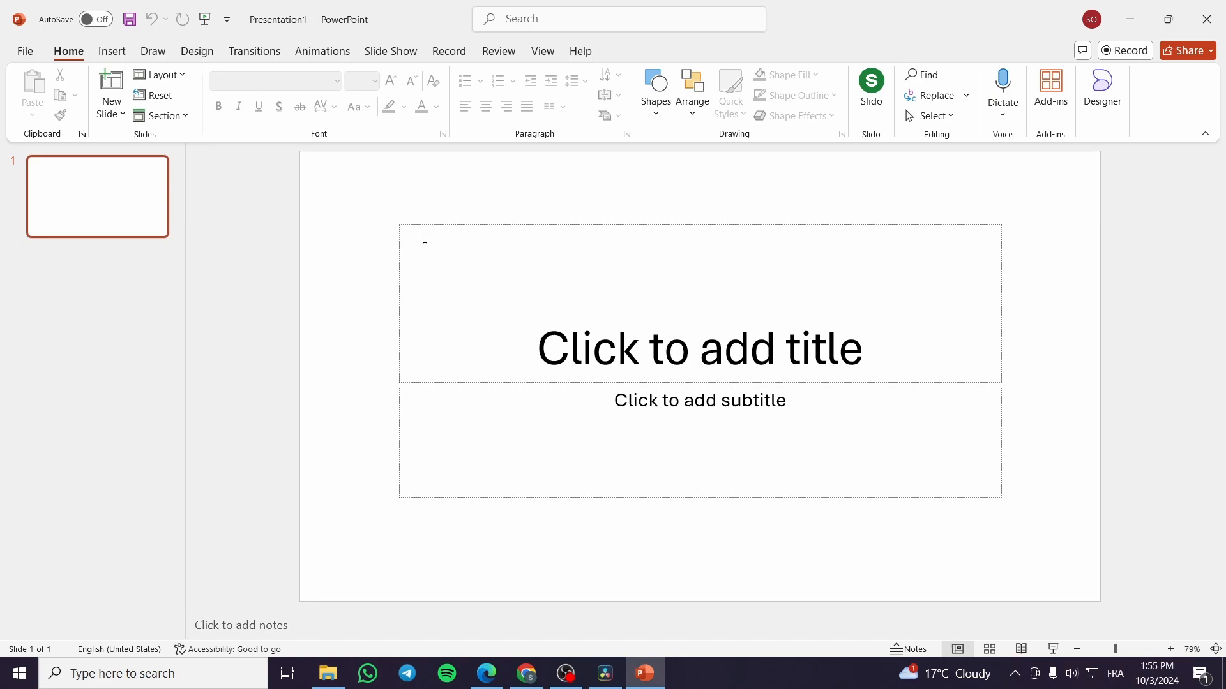
left_click(1102, 90)
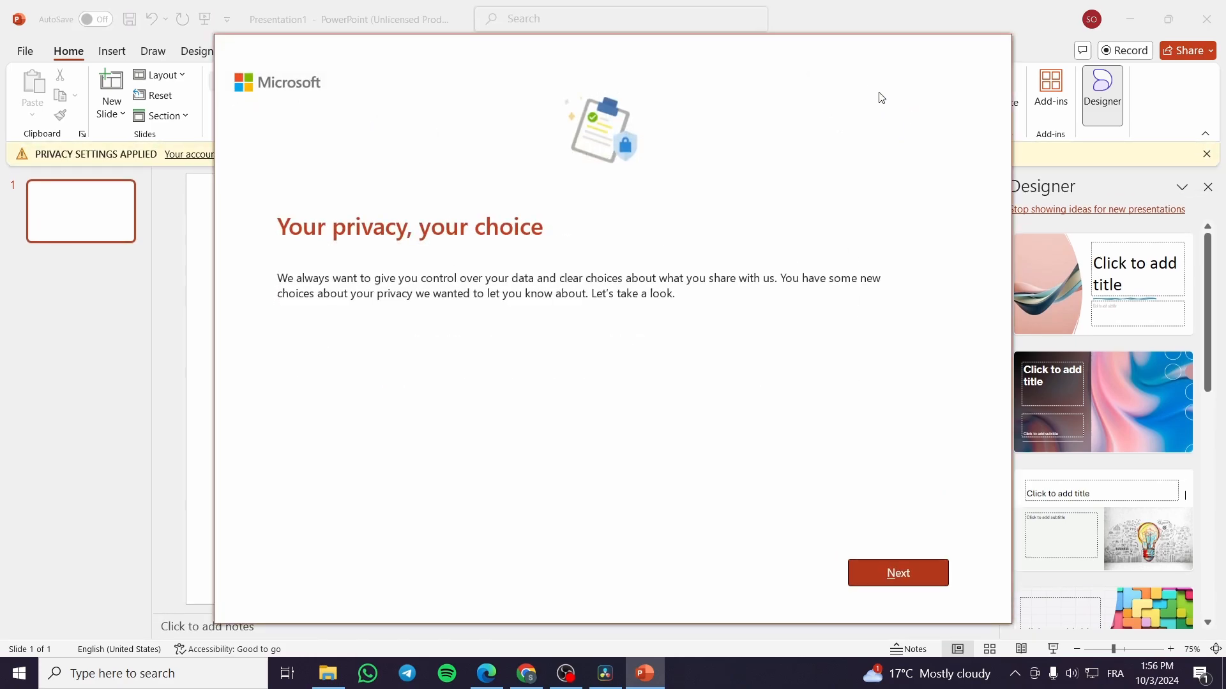
Step: Dismiss Microsoft's privacy notice, answering the personalized offers question
left_click(897, 572)
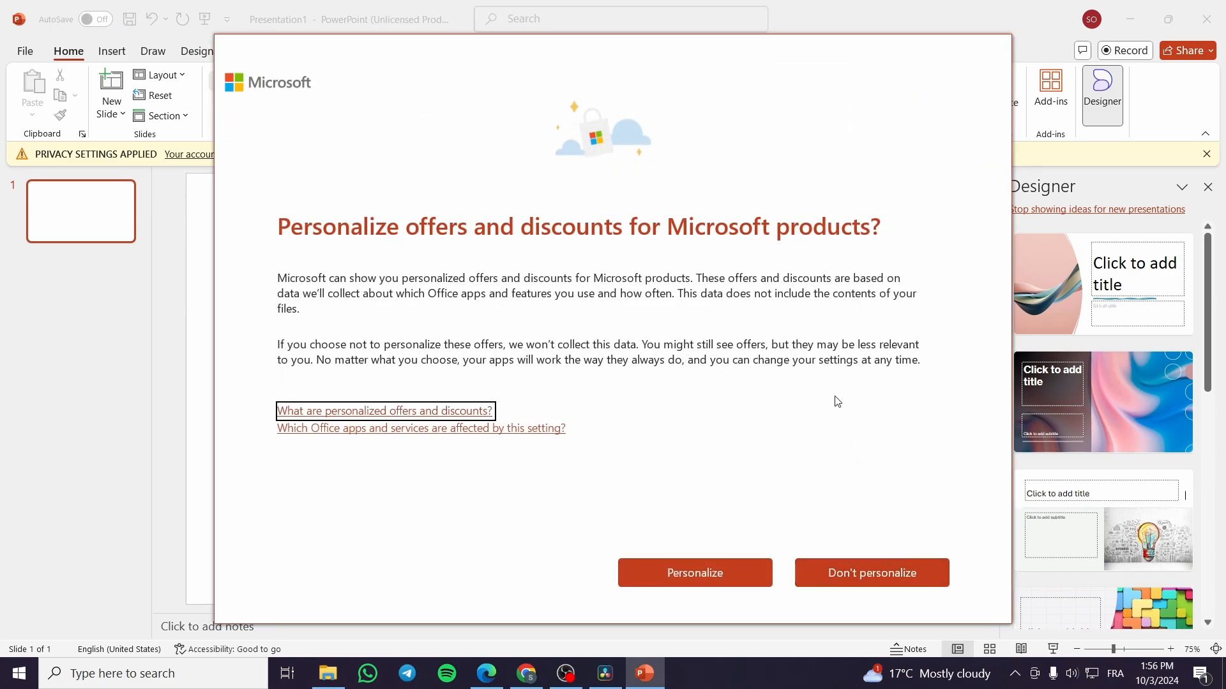
left_click(871, 572)
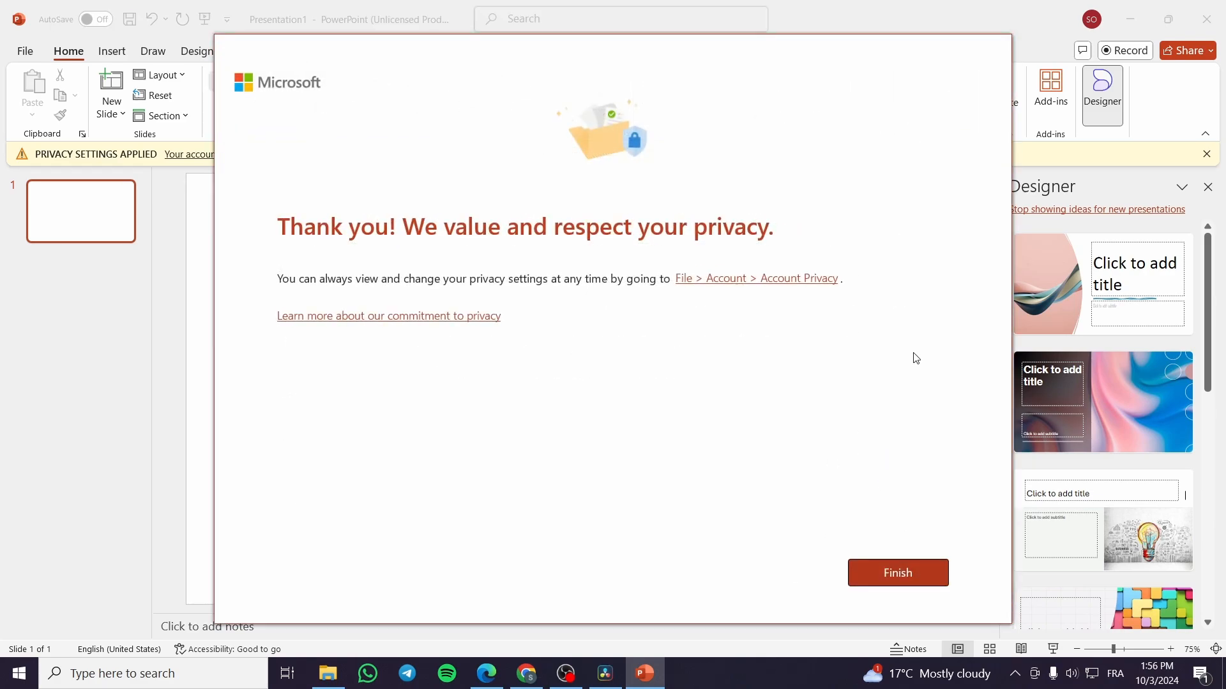
left_click(896, 572)
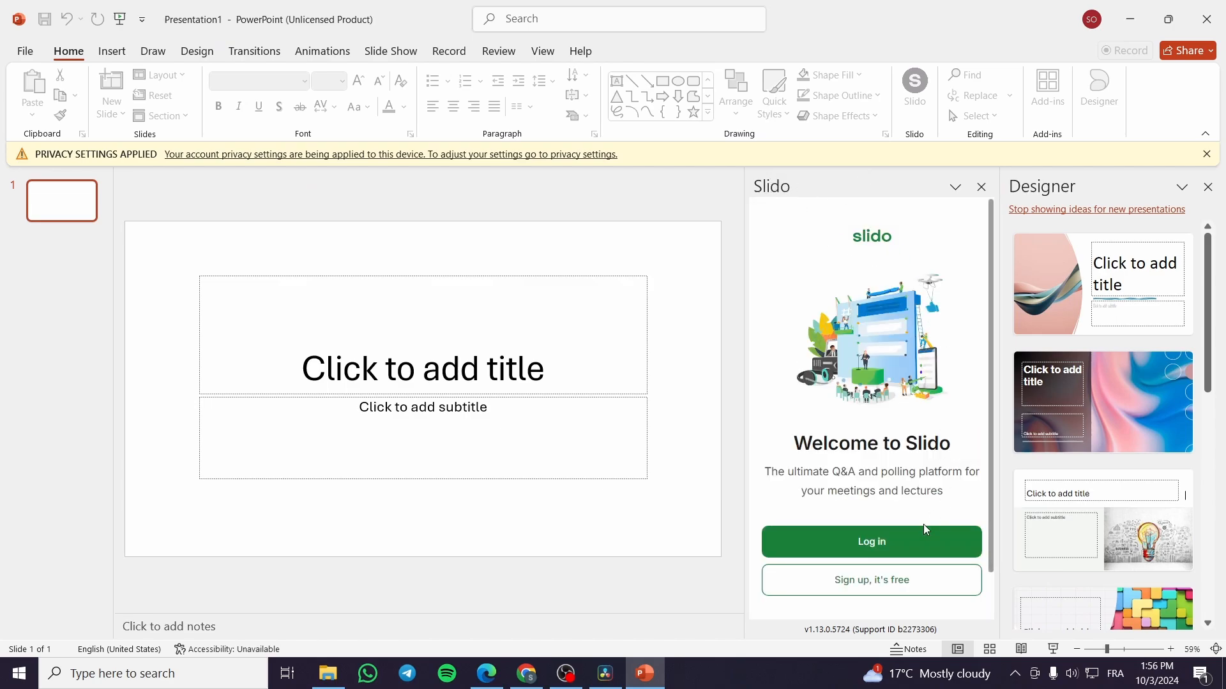
Step: Sign in to Slido via the browser so the sidebar greets the user
left_click(869, 541)
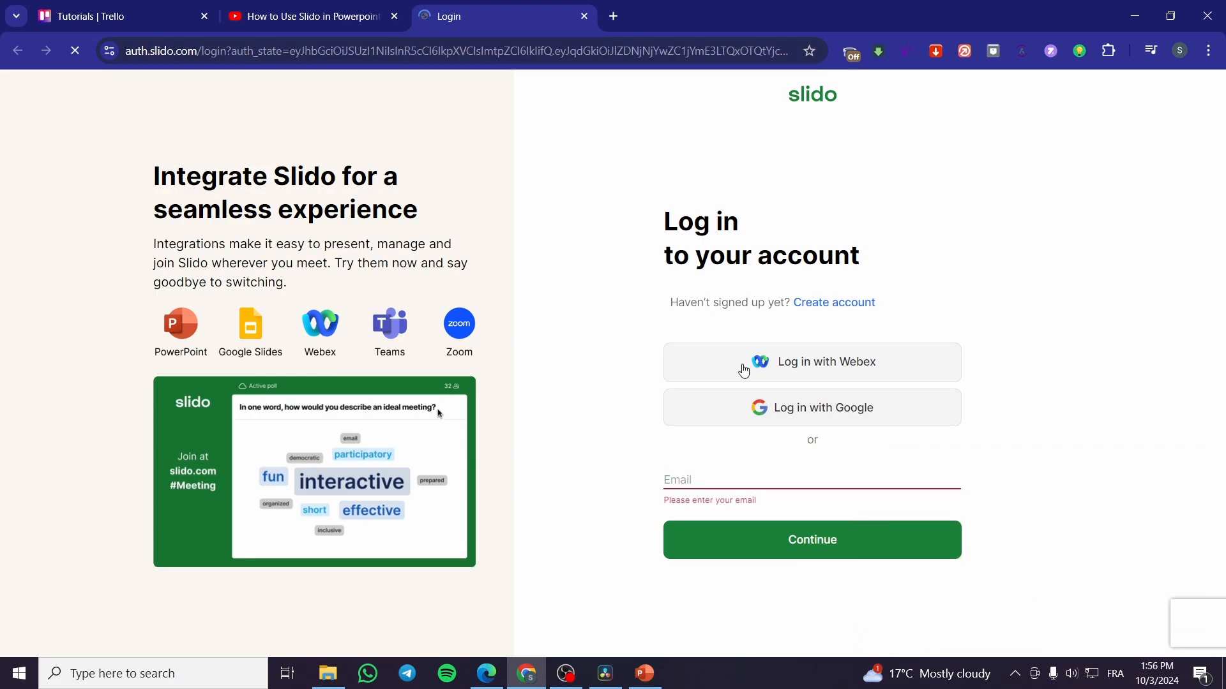
left_click(811, 408)
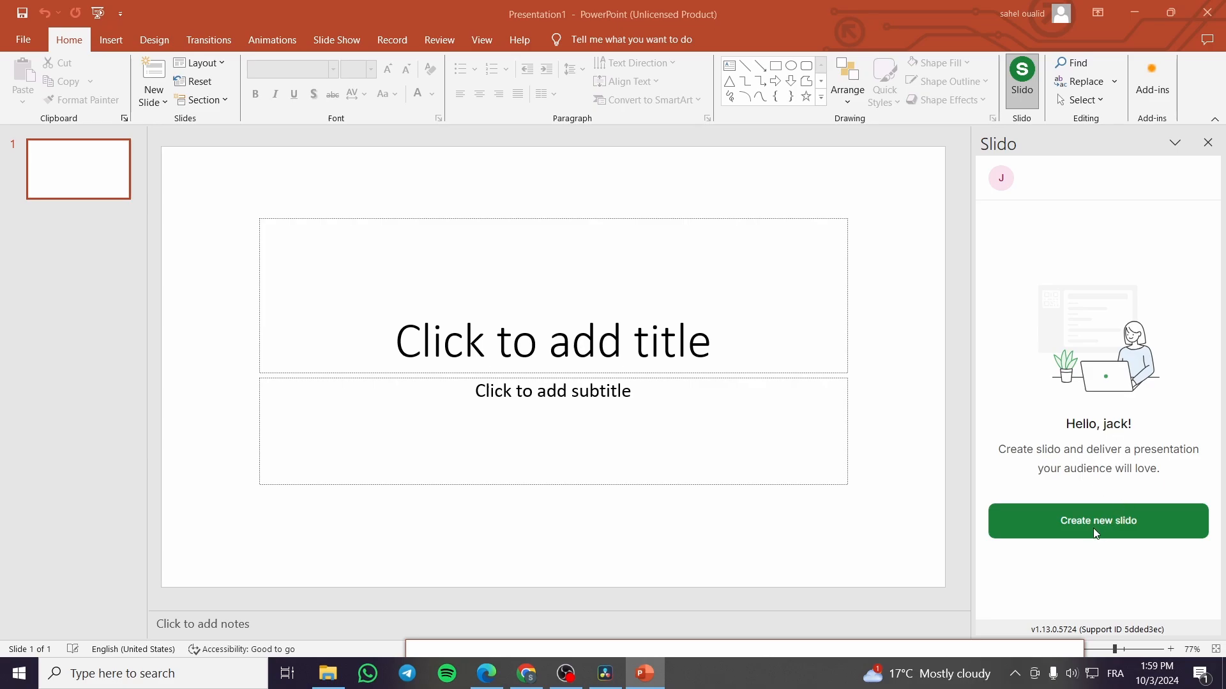
mouse_move(1095, 434)
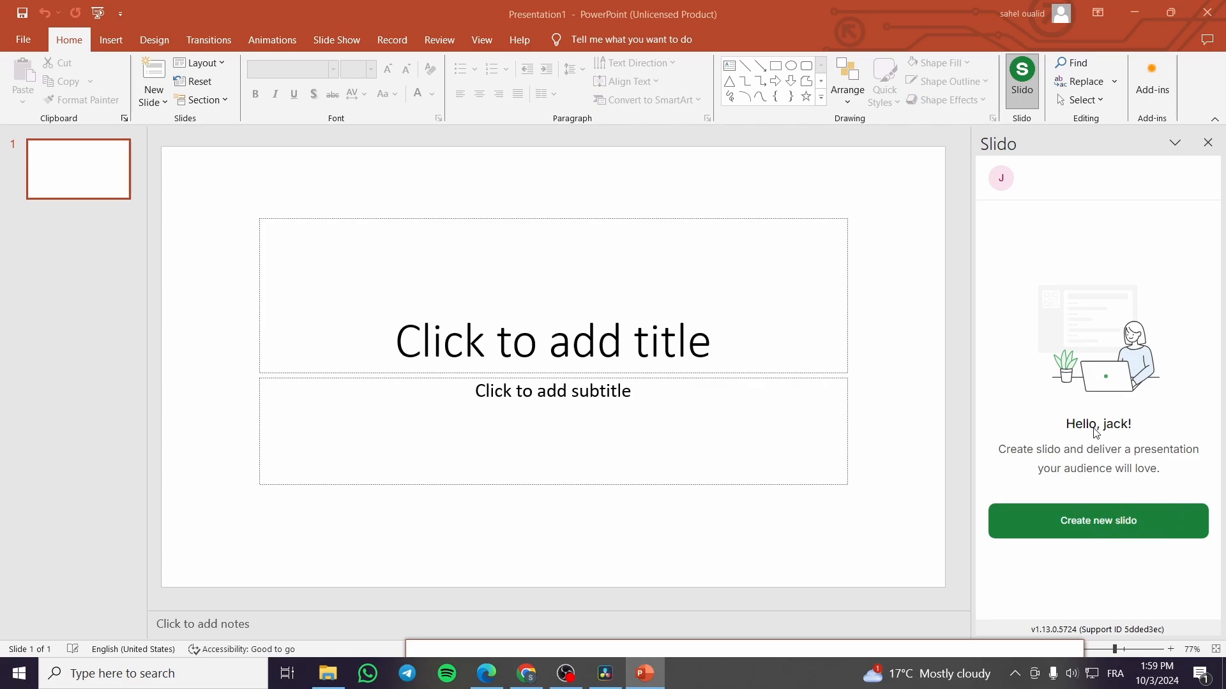
mouse_move(845, 242)
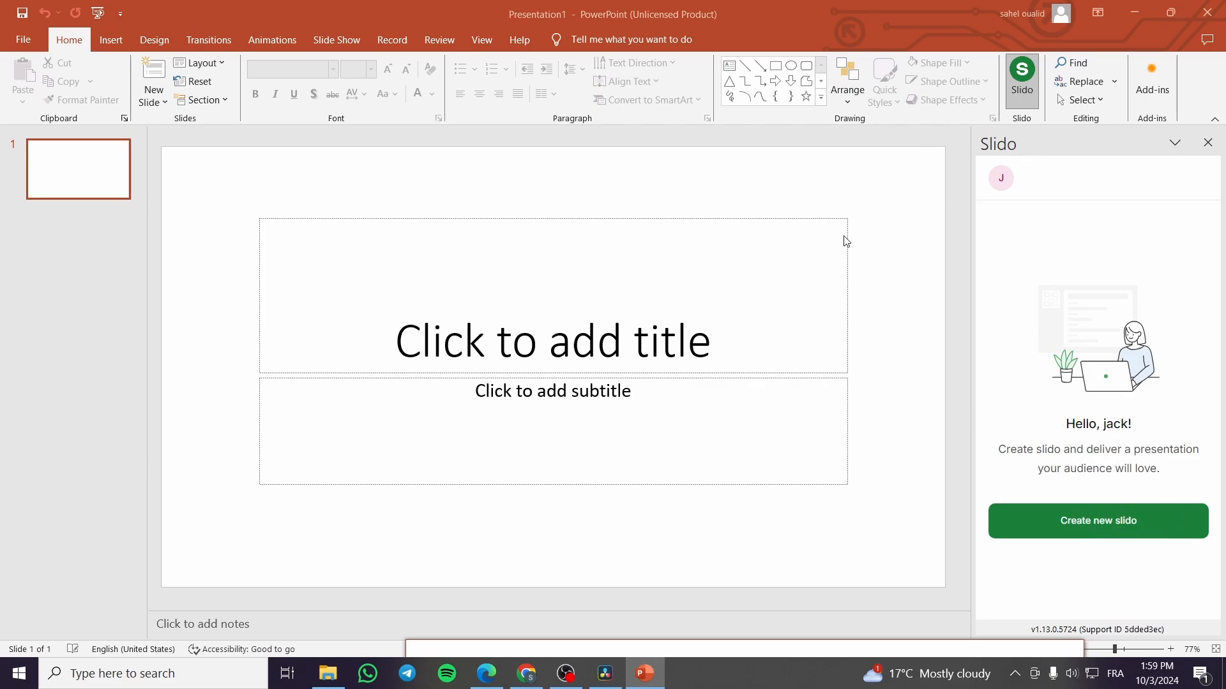